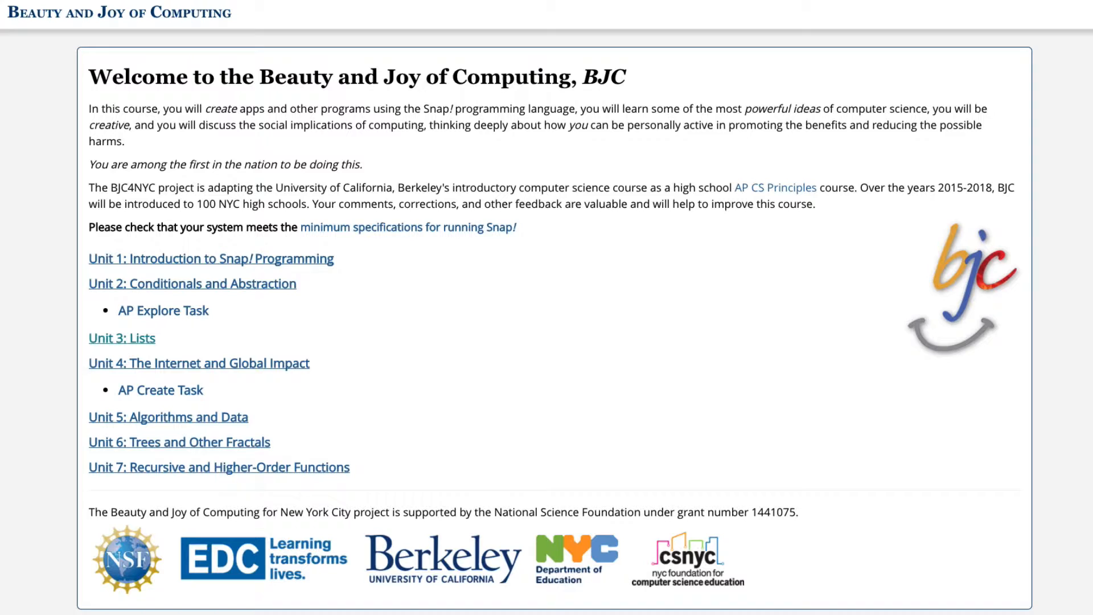
mouse_move(139, 338)
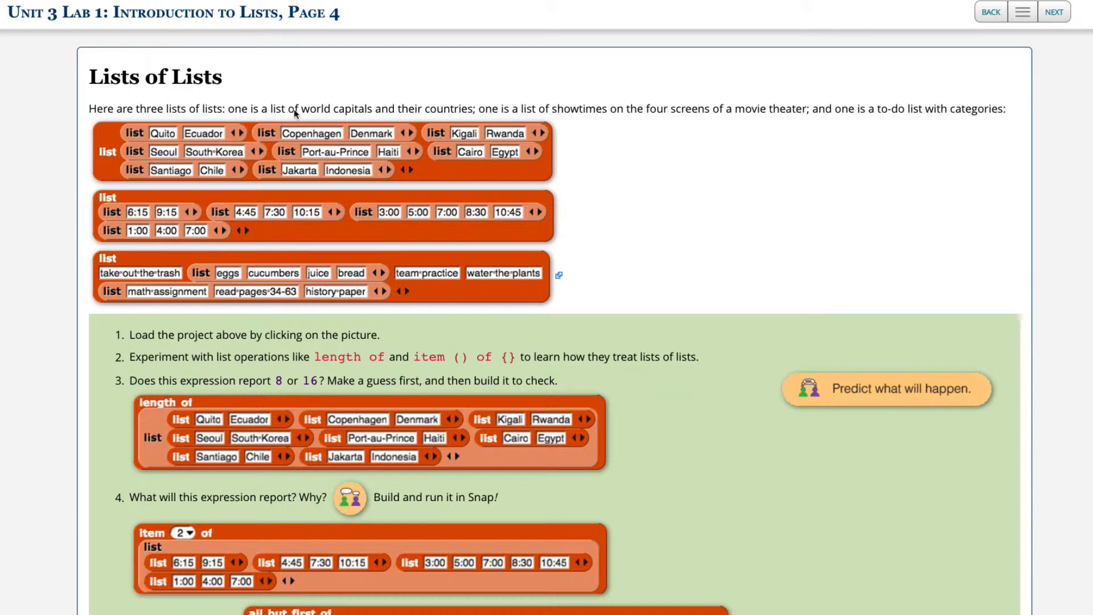
mouse_move(240, 144)
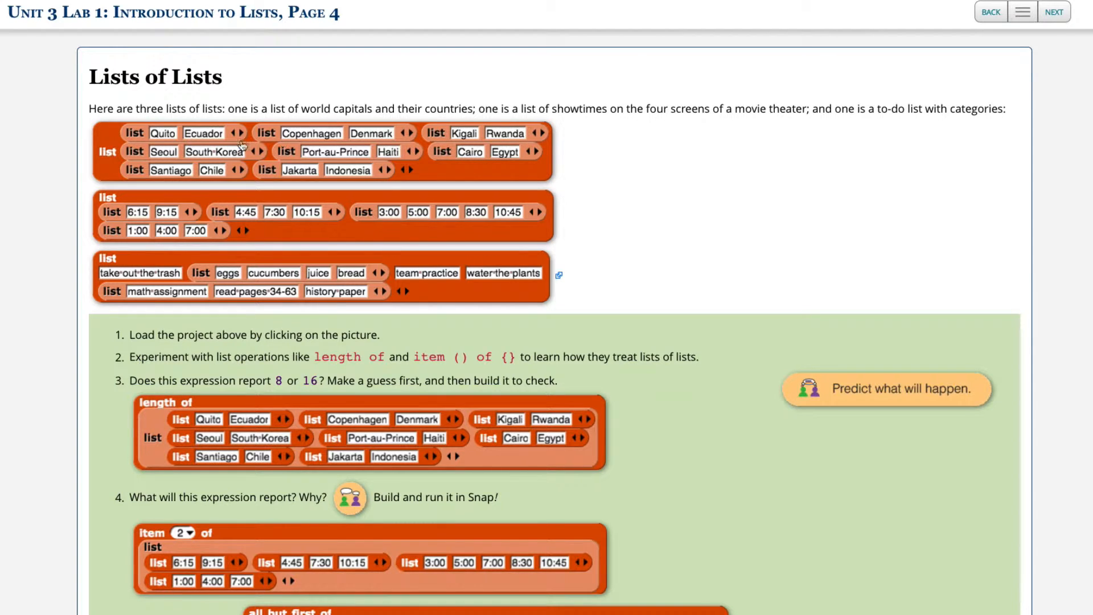
mouse_move(352, 138)
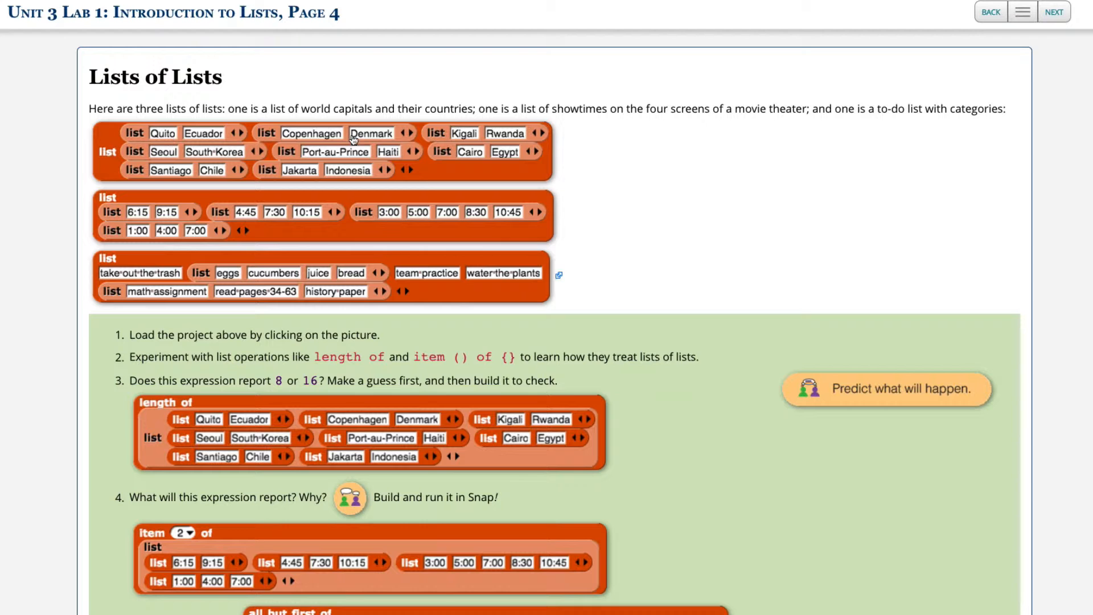
mouse_move(608, 125)
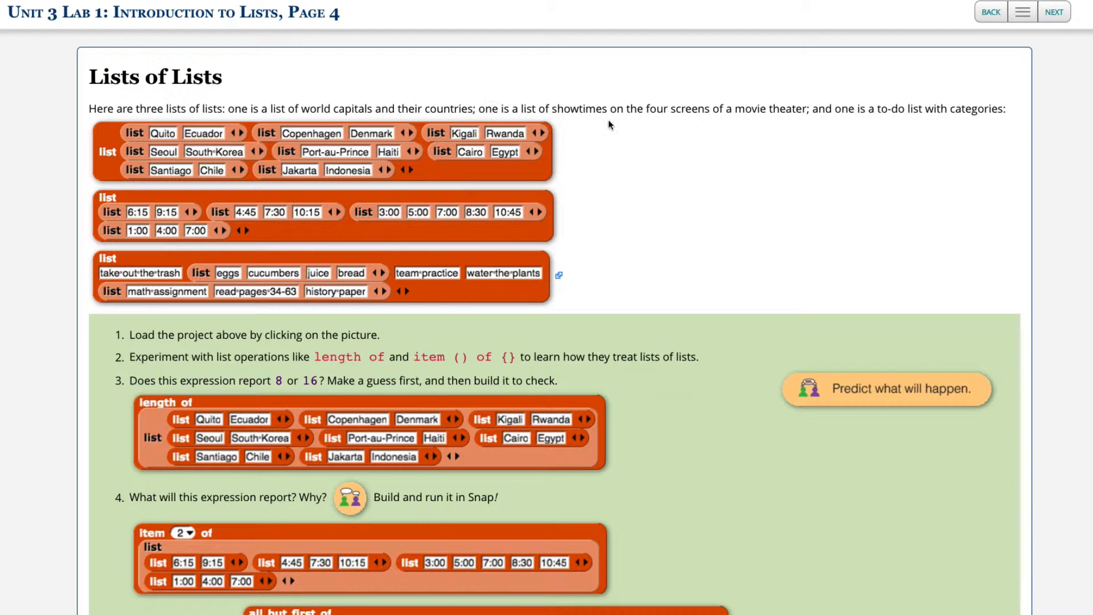
mouse_move(579, 194)
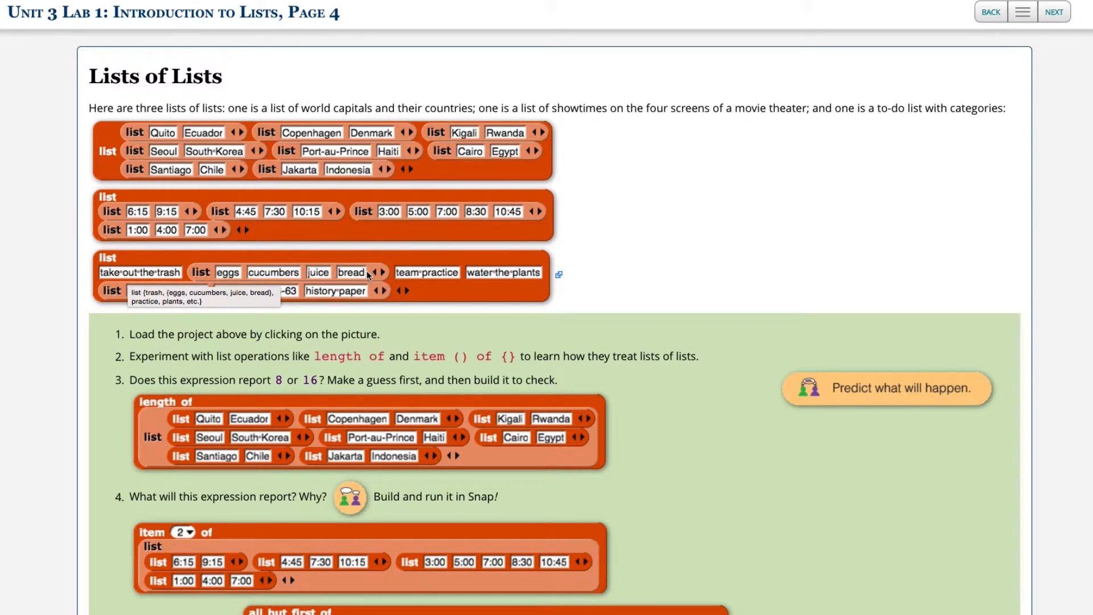
mouse_move(417, 279)
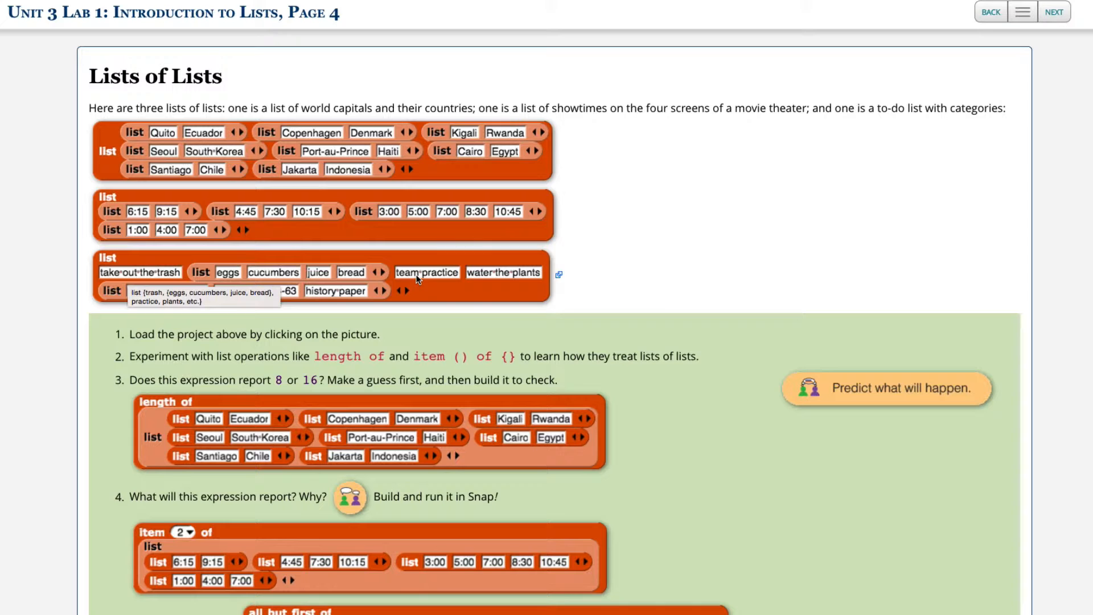
mouse_move(514, 275)
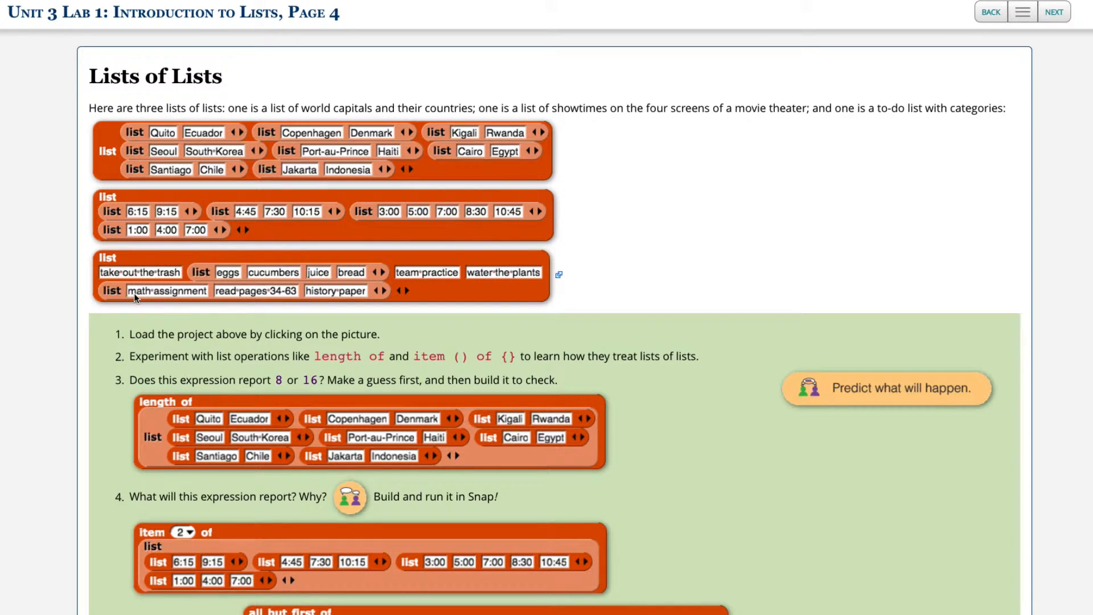
mouse_move(531, 265)
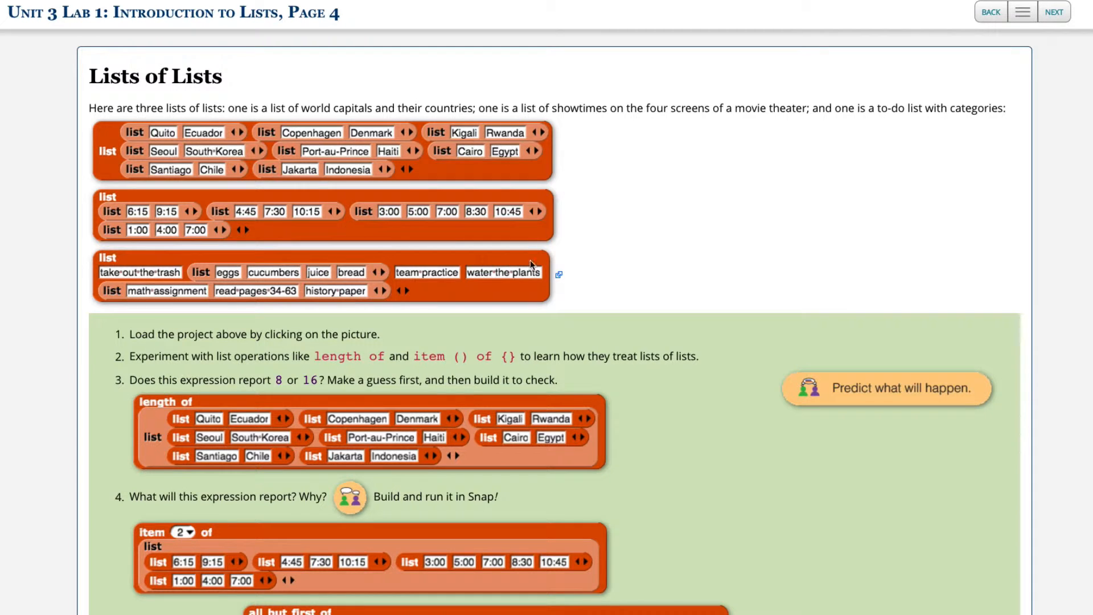
mouse_move(580, 263)
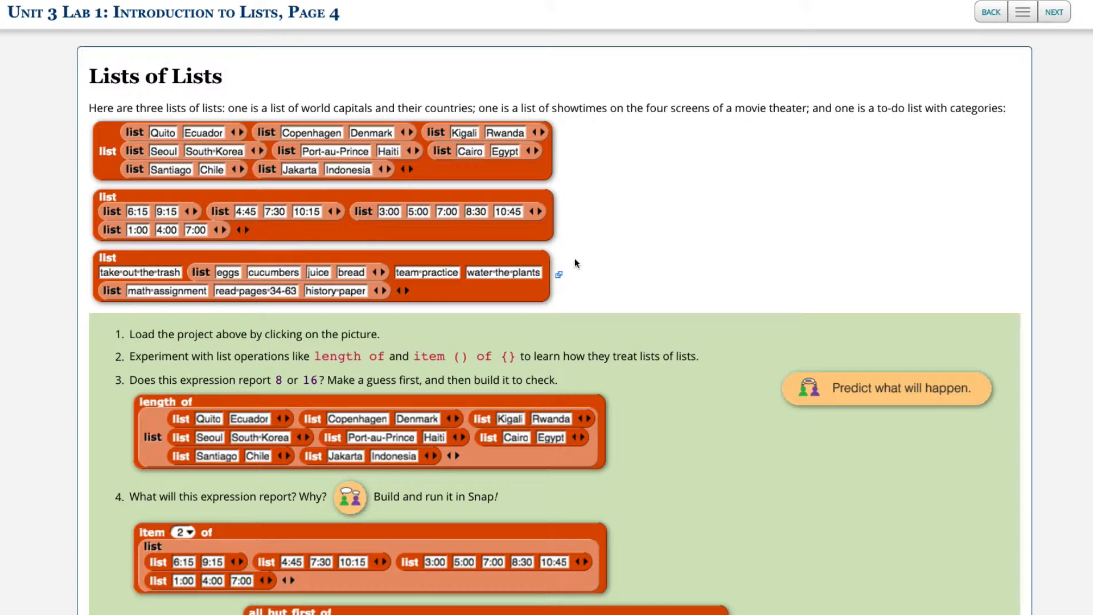
mouse_move(608, 132)
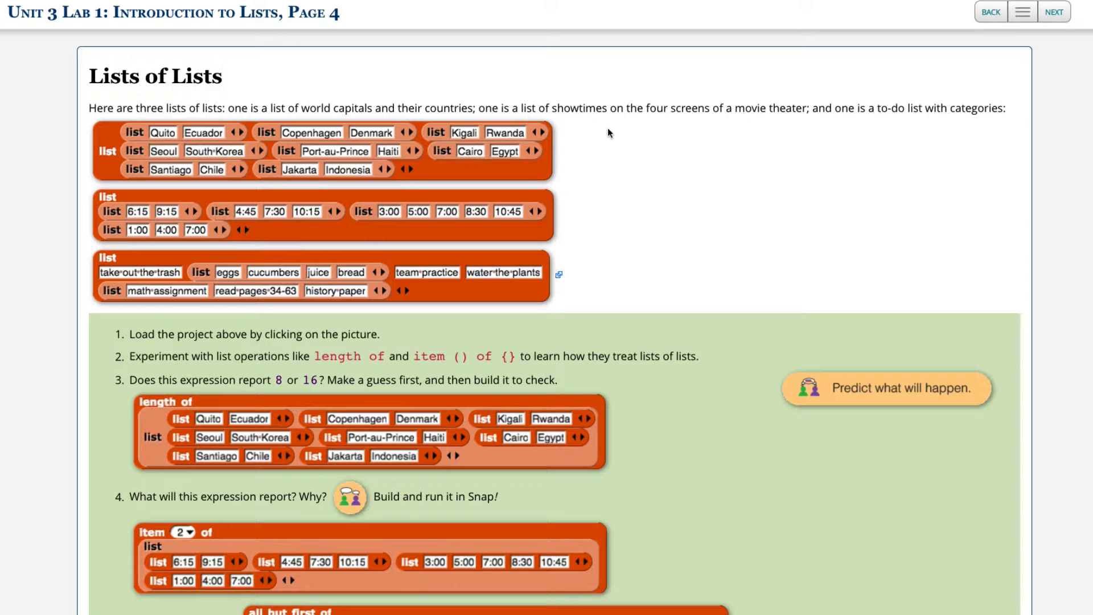
mouse_move(270, 322)
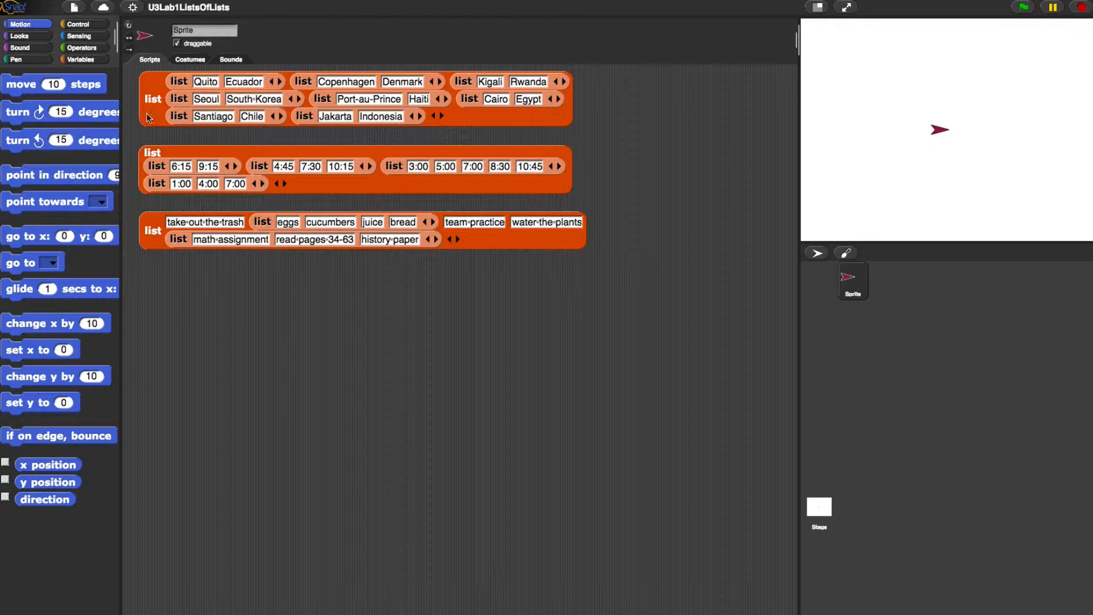
- Report the length of the world capitals list, which gives 8
click(81, 59)
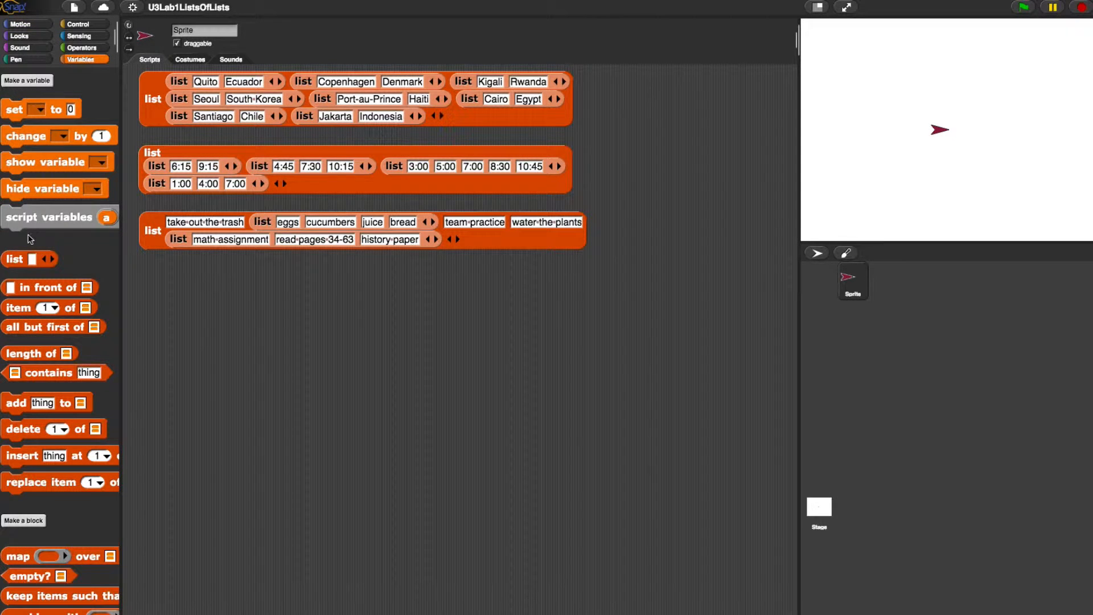
mouse_move(19, 313)
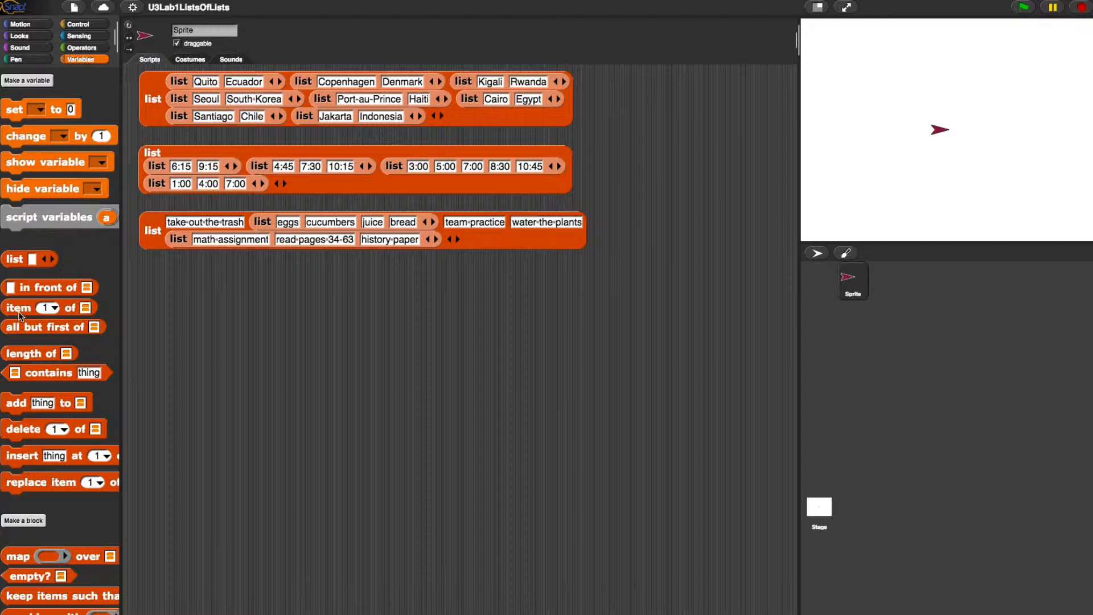
drag(19, 307, 224, 333)
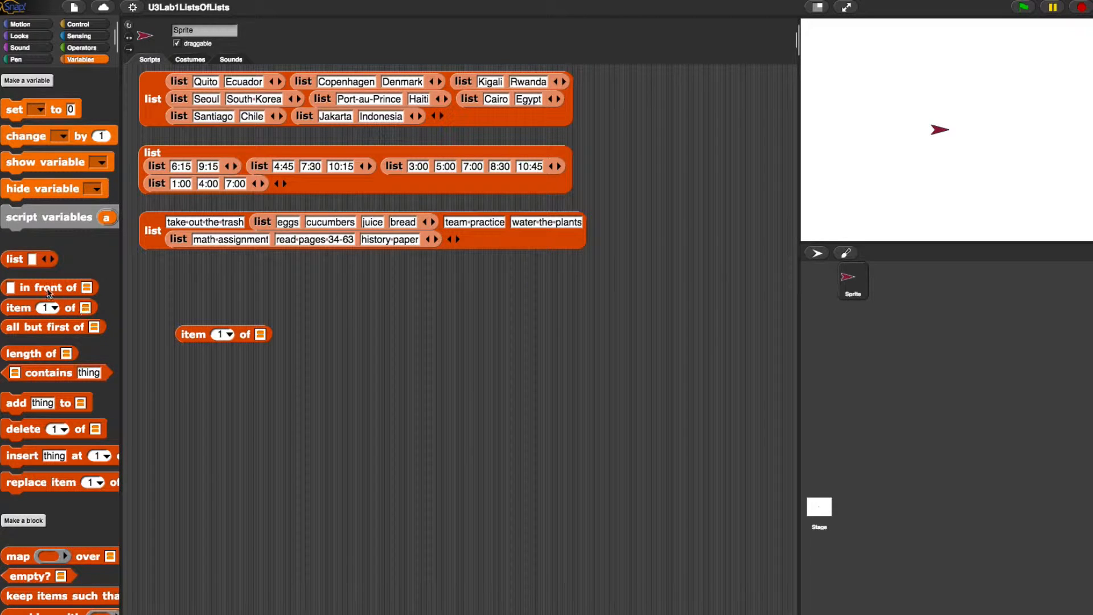
drag(32, 352, 495, 330)
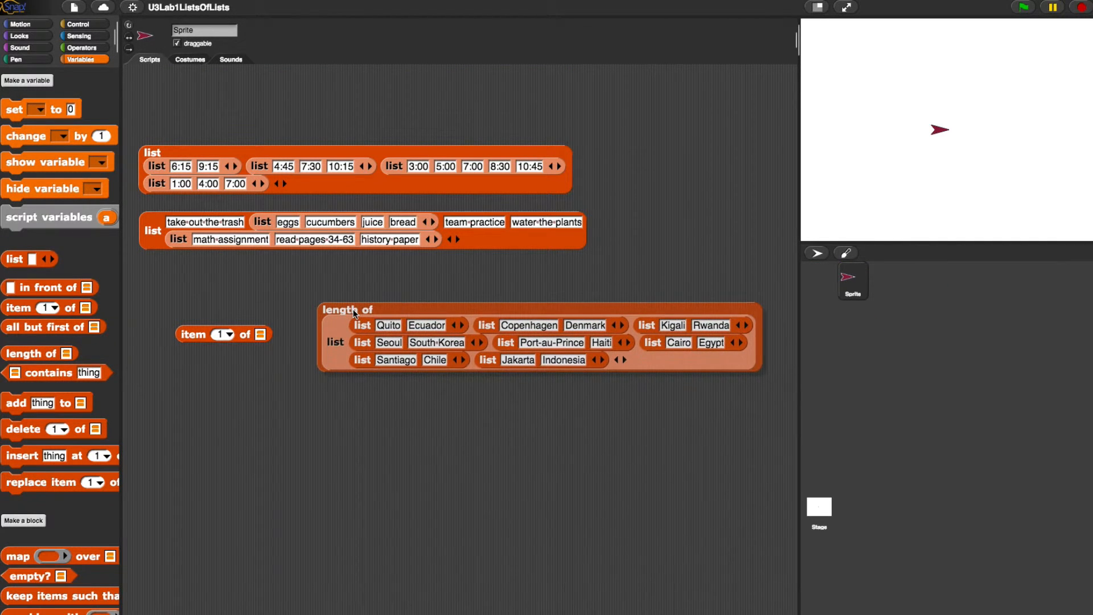
click(346, 309)
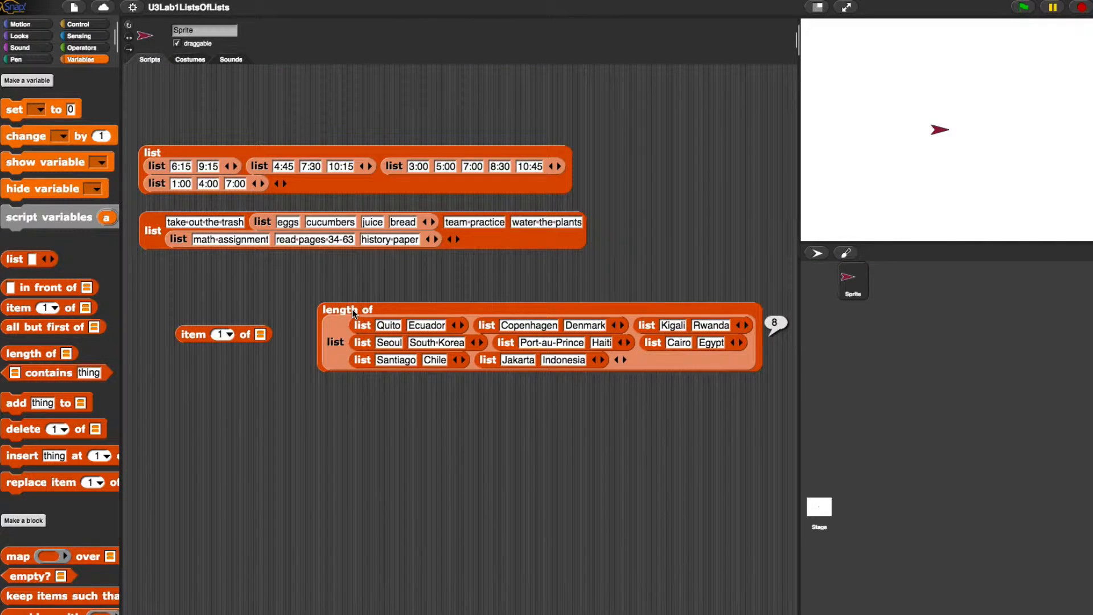
mouse_move(328, 327)
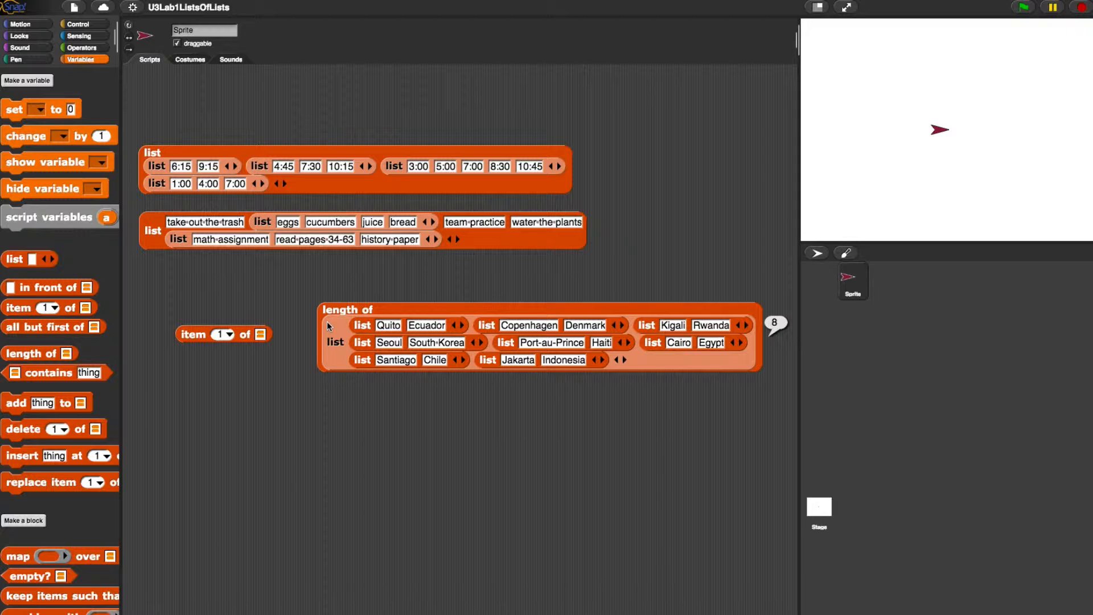
mouse_move(368, 330)
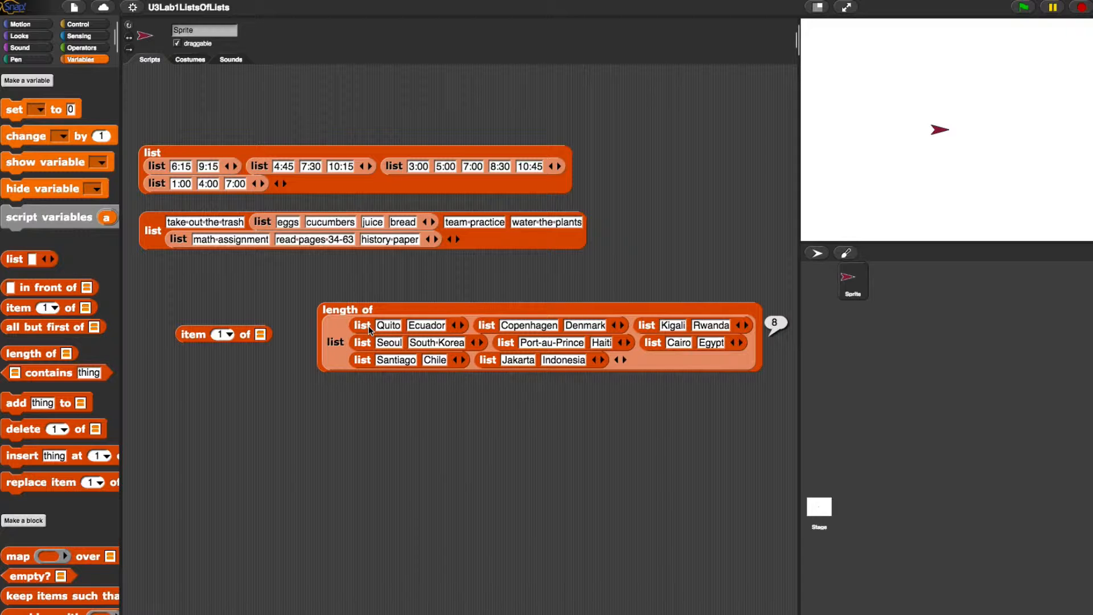
mouse_move(521, 333)
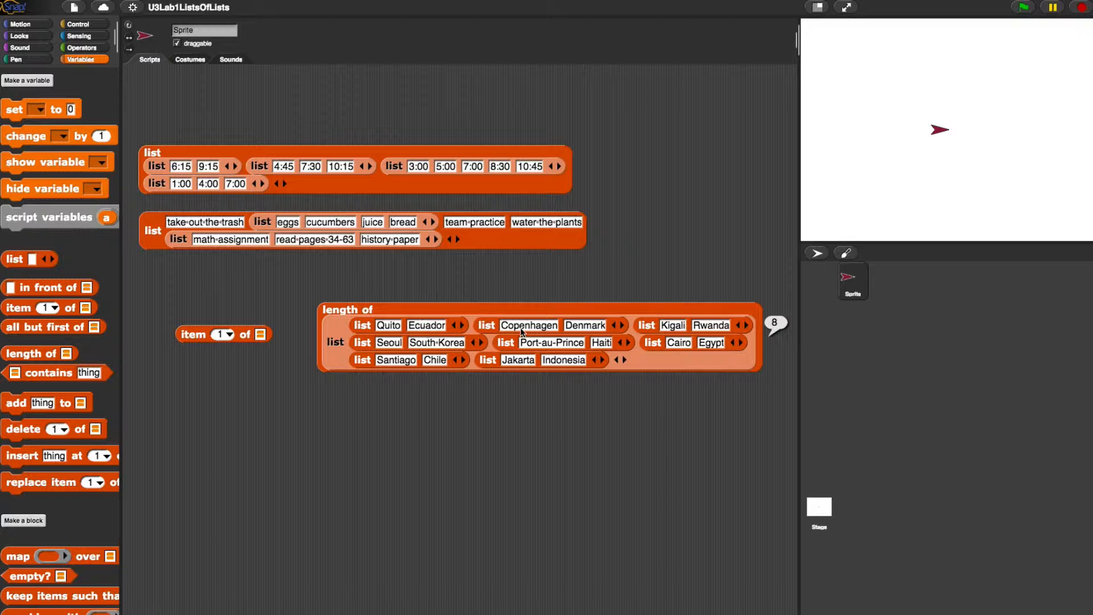
mouse_move(648, 337)
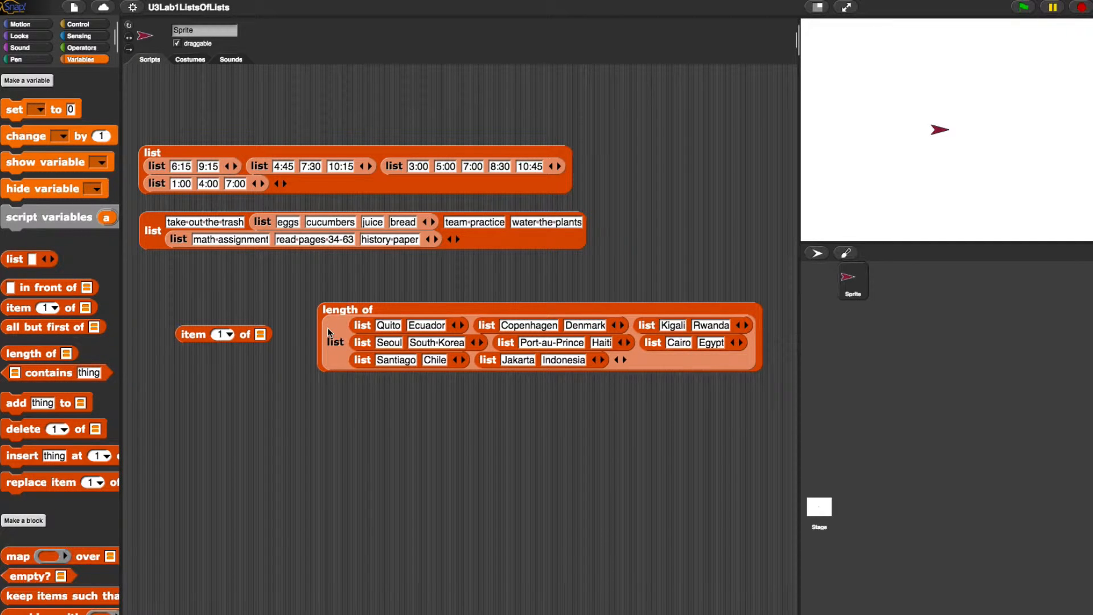
- Report the last and then a random item of the capitals list, getting Port-au-Prince and Haiti
drag(361, 324, 230, 352)
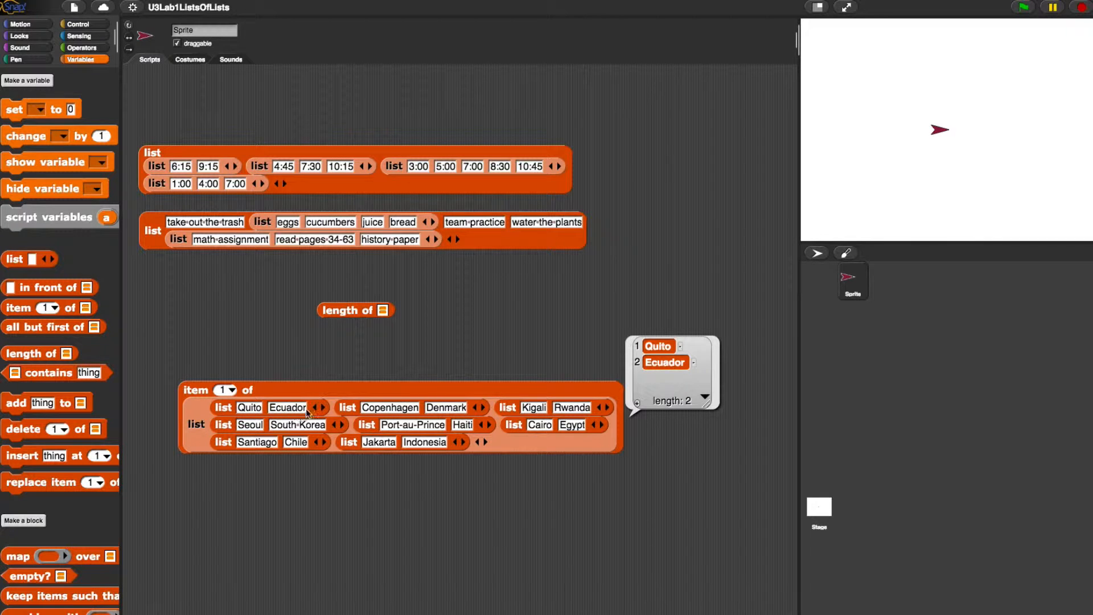
click(232, 389)
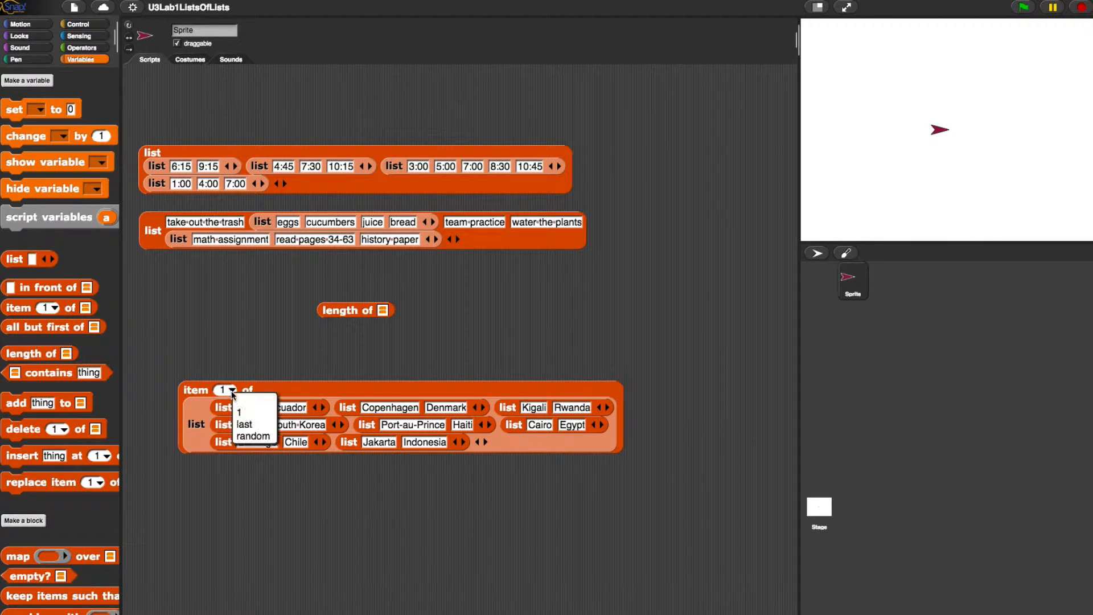
click(243, 424)
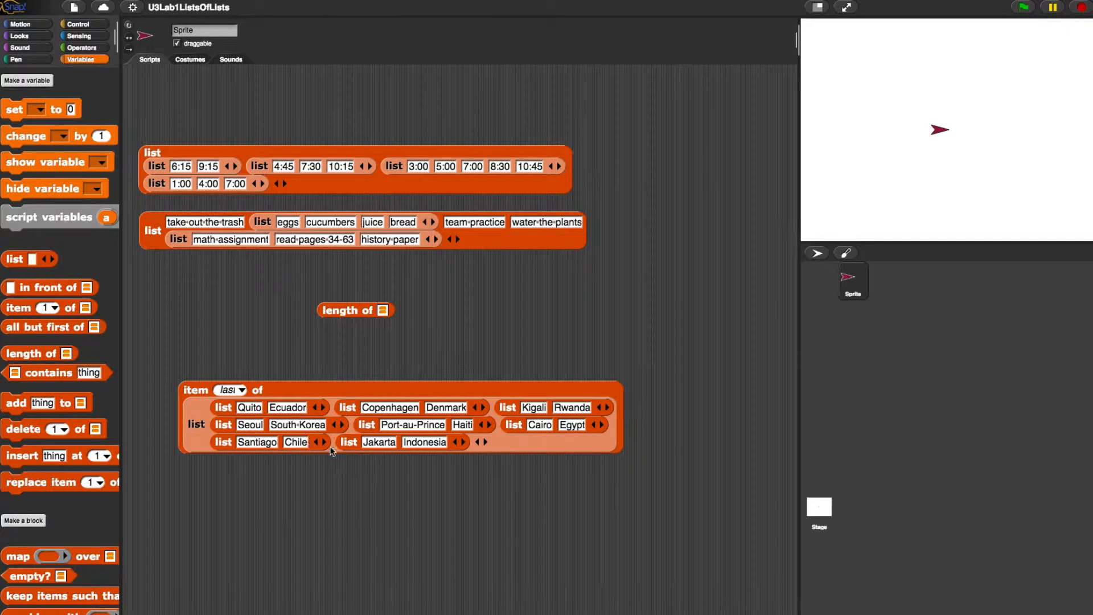
mouse_move(382, 453)
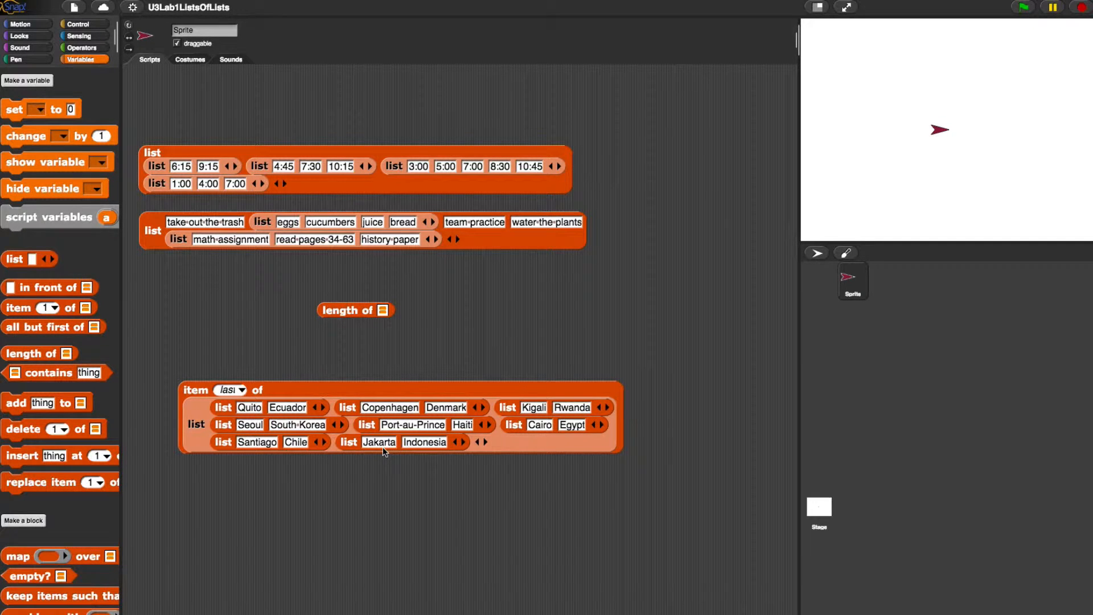
click(349, 442)
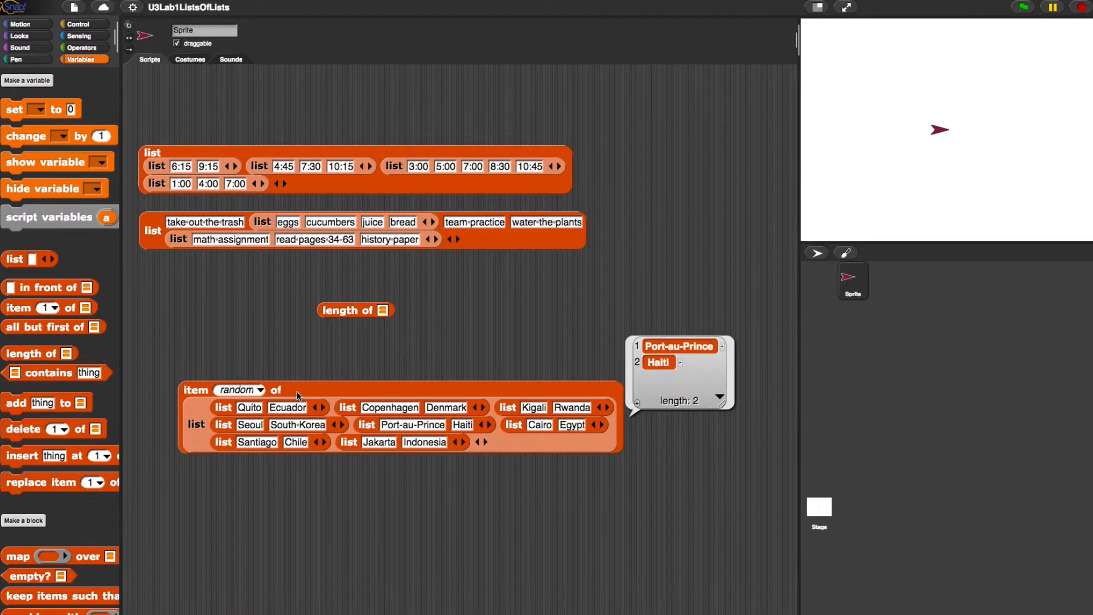
click(261, 390)
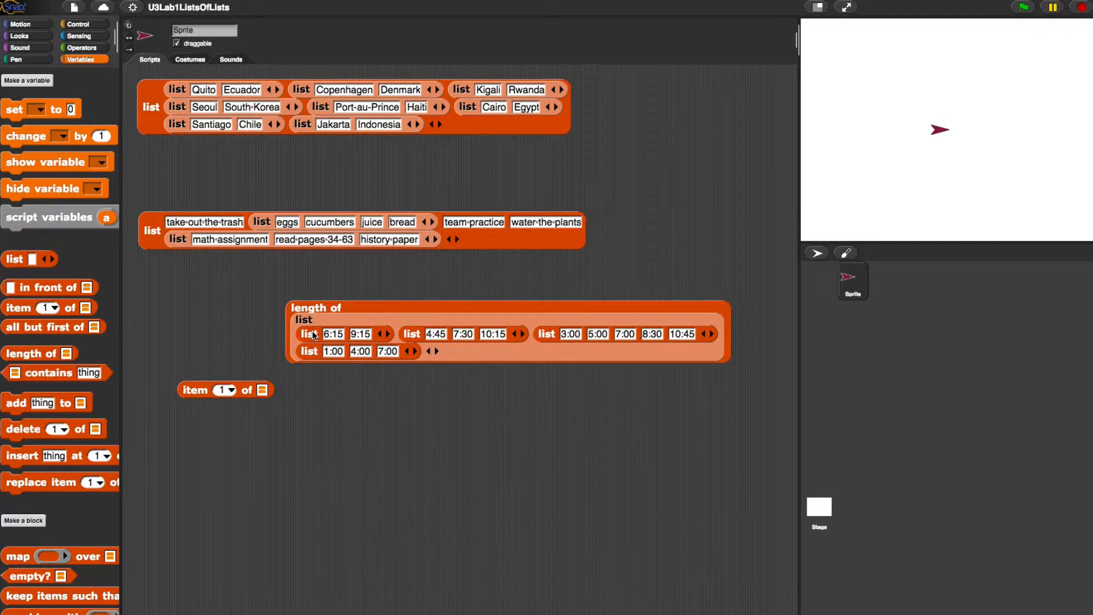
mouse_move(410, 335)
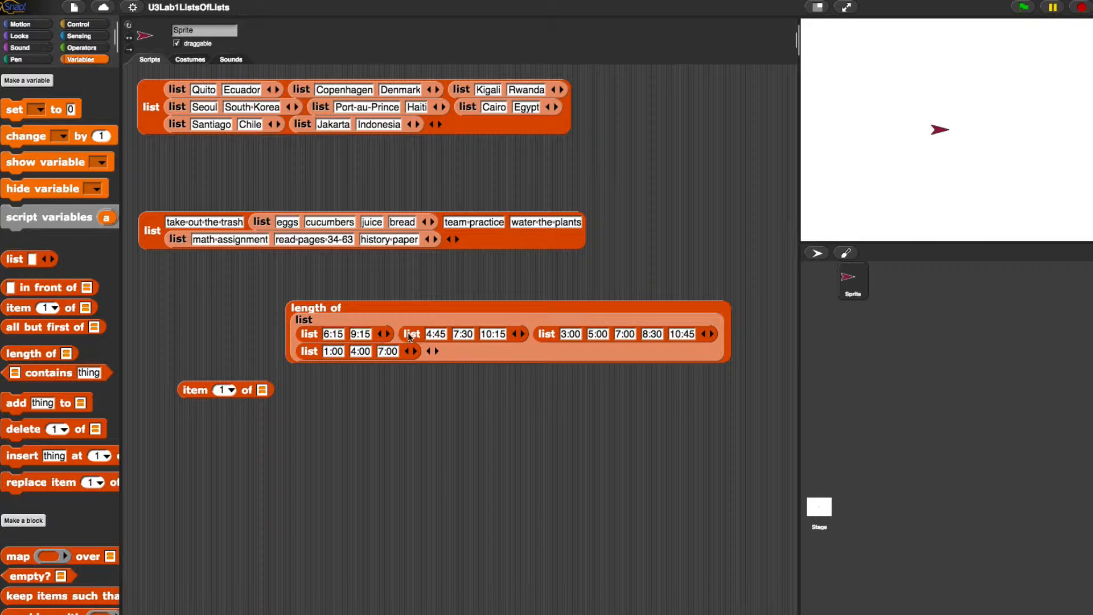
mouse_move(391, 315)
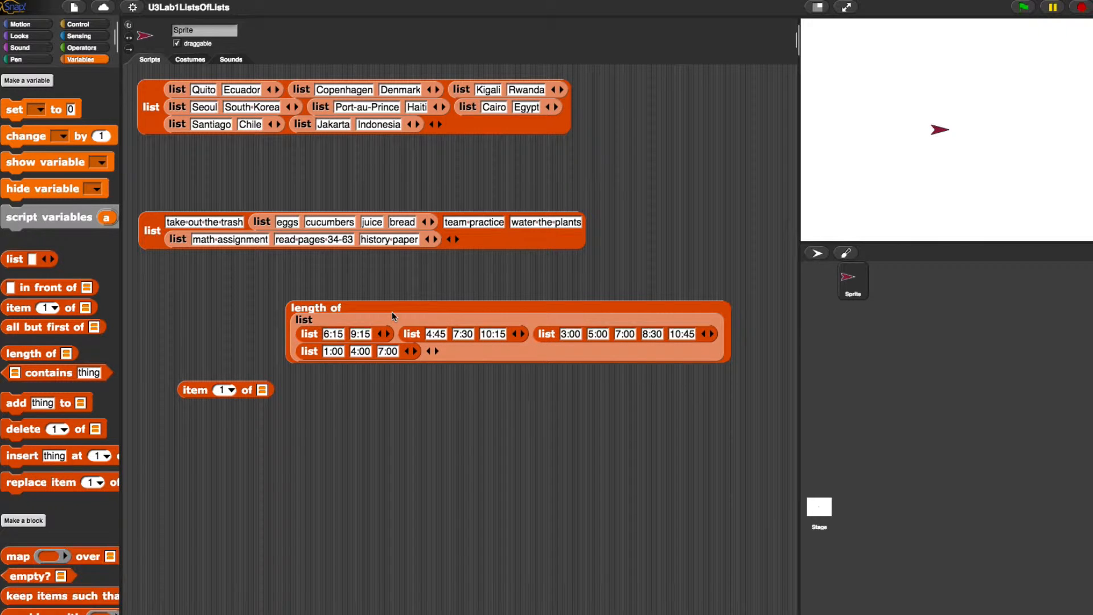
- Take the movie showtimes list back out of the length of block
drag(318, 318, 287, 362)
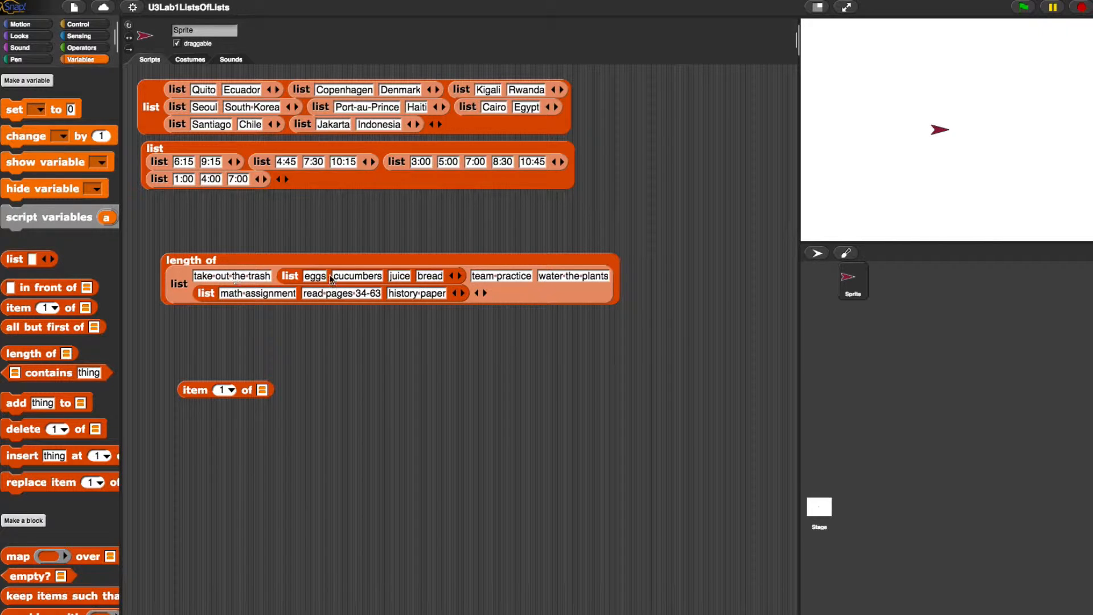
mouse_move(486, 282)
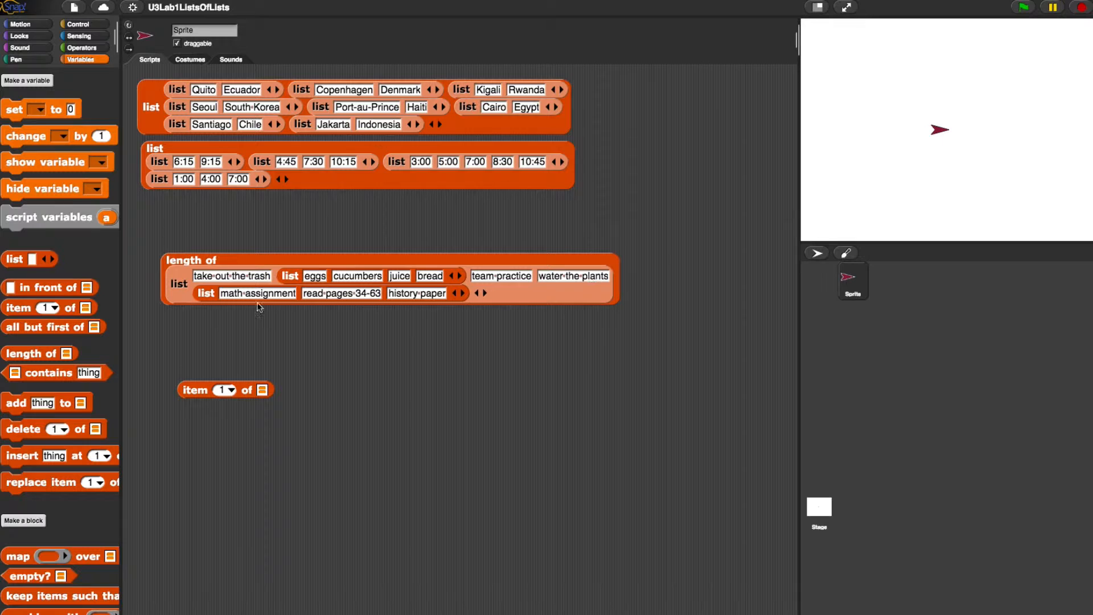
- Report the to-do list's length and item 4, "water the plants", then separate the list again
click(190, 259)
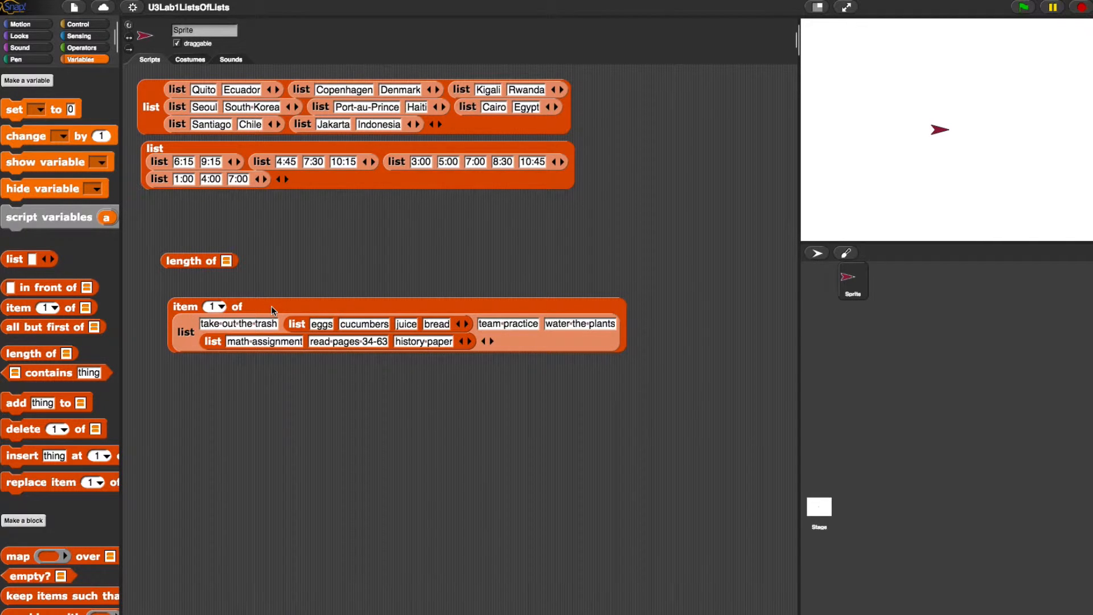
mouse_move(660, 319)
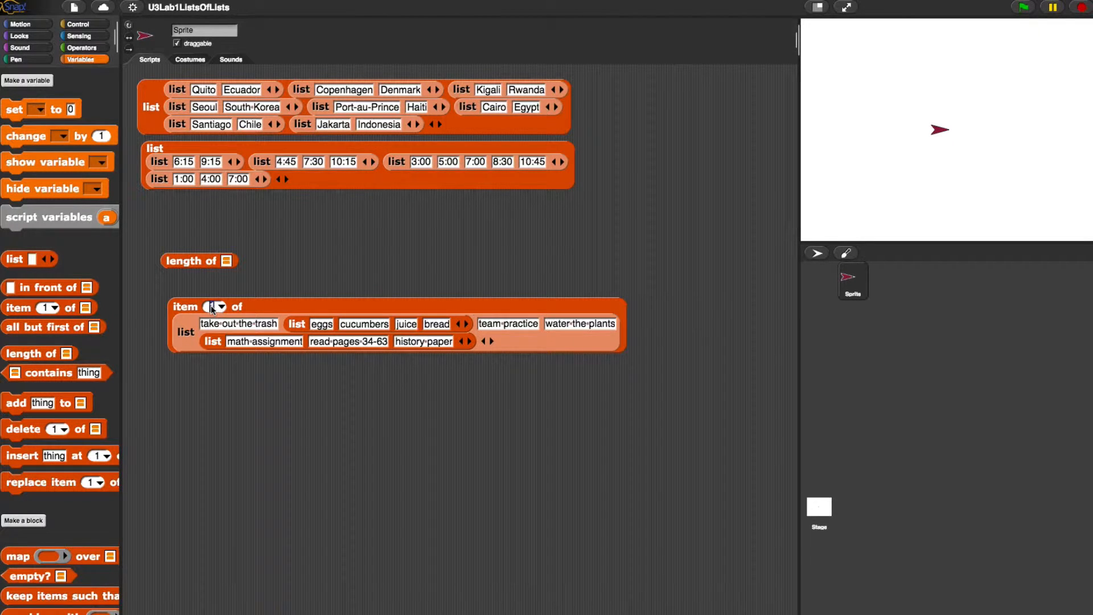
click(216, 307)
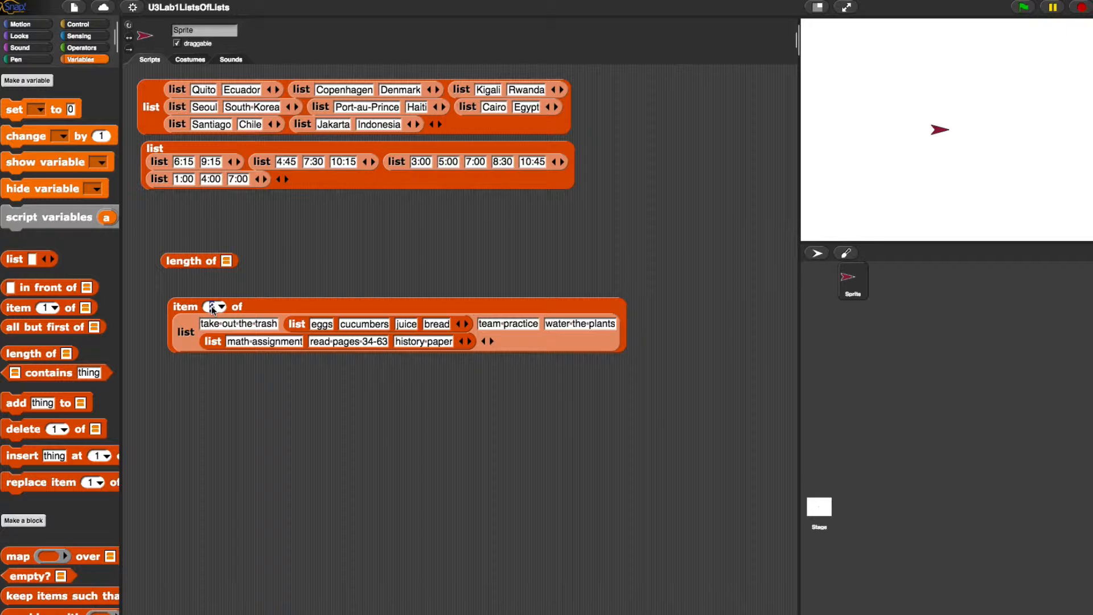
click(223, 307)
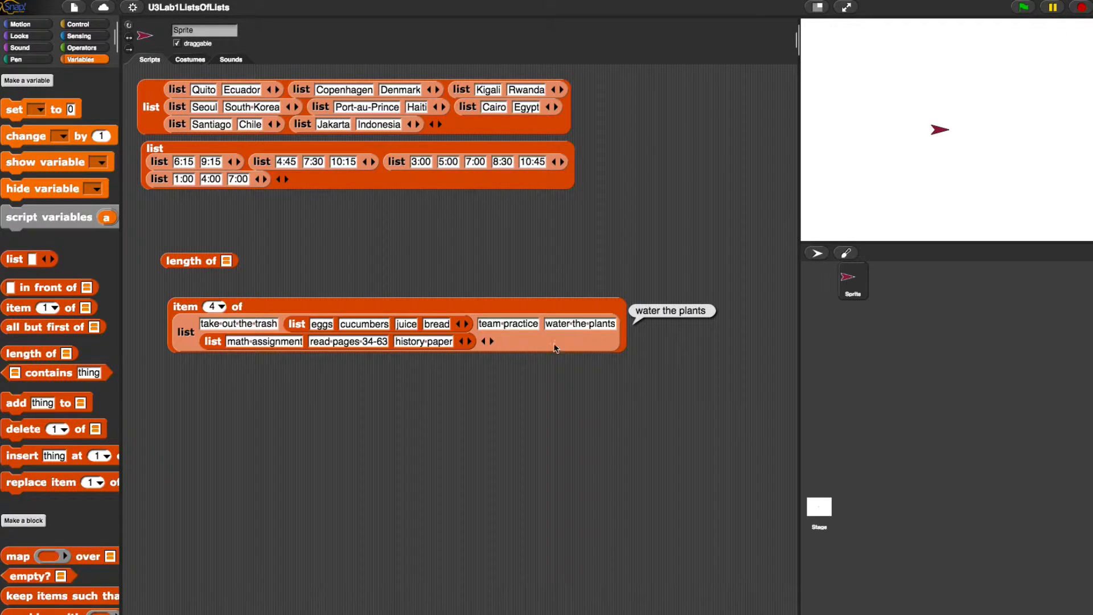
mouse_move(519, 314)
text(5)
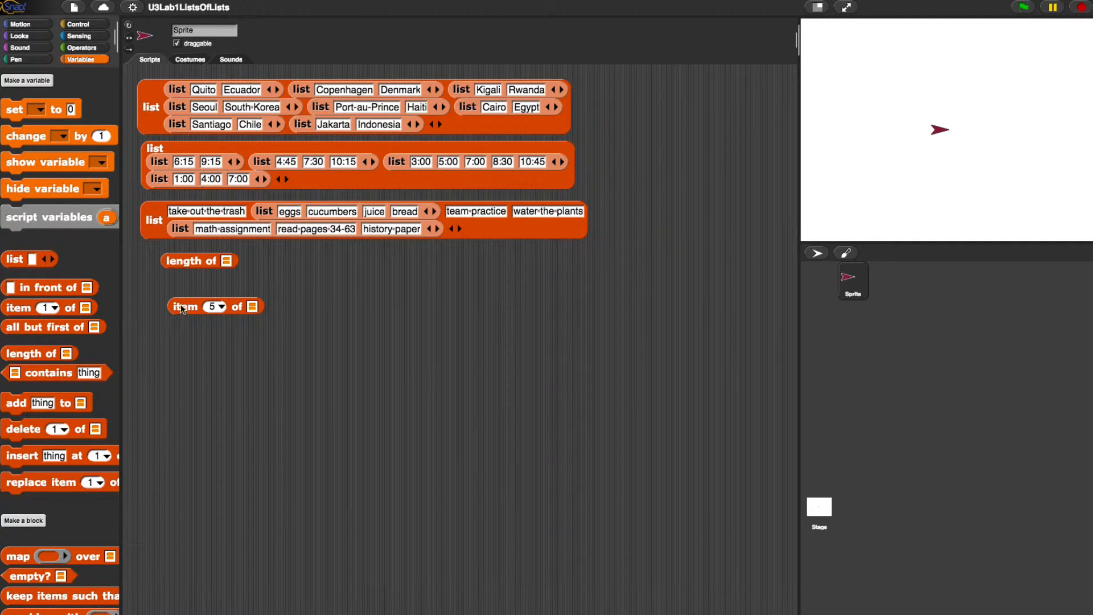
drag(183, 306, 174, 289)
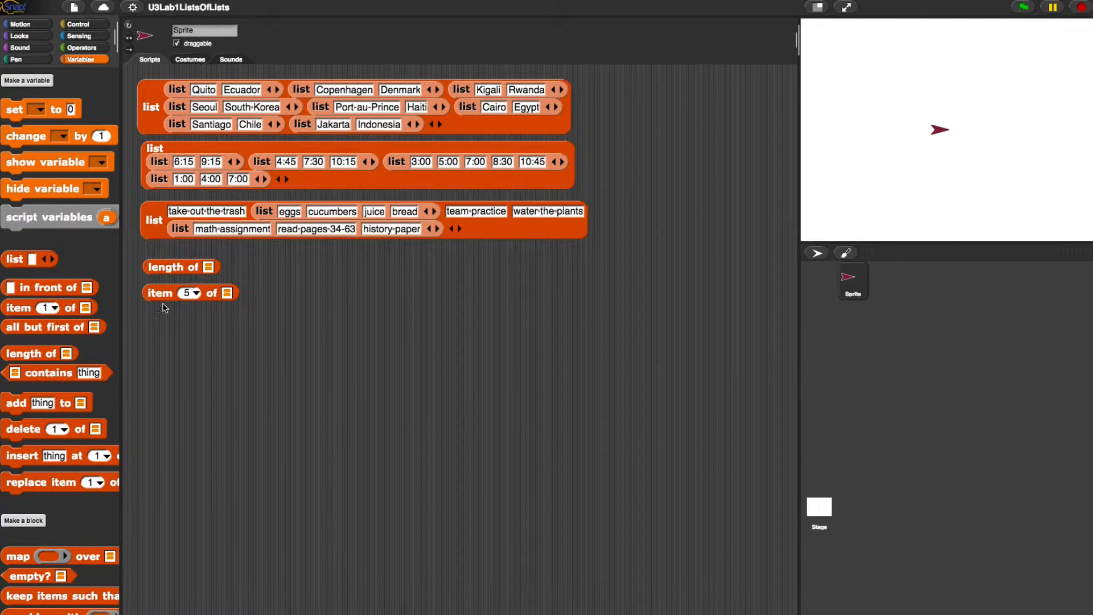
mouse_move(640, 328)
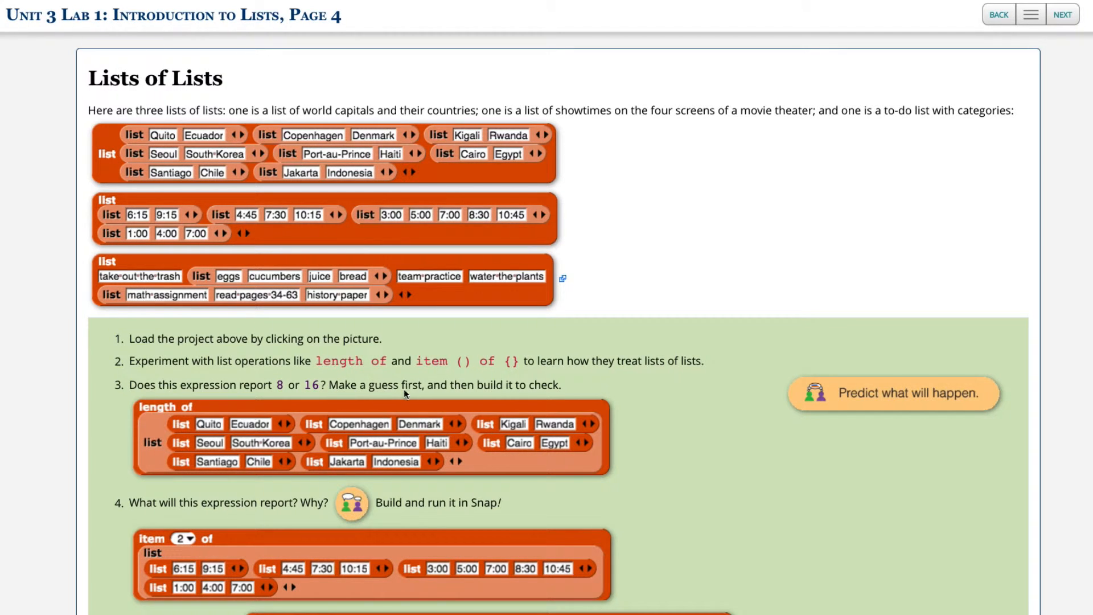
mouse_move(491, 395)
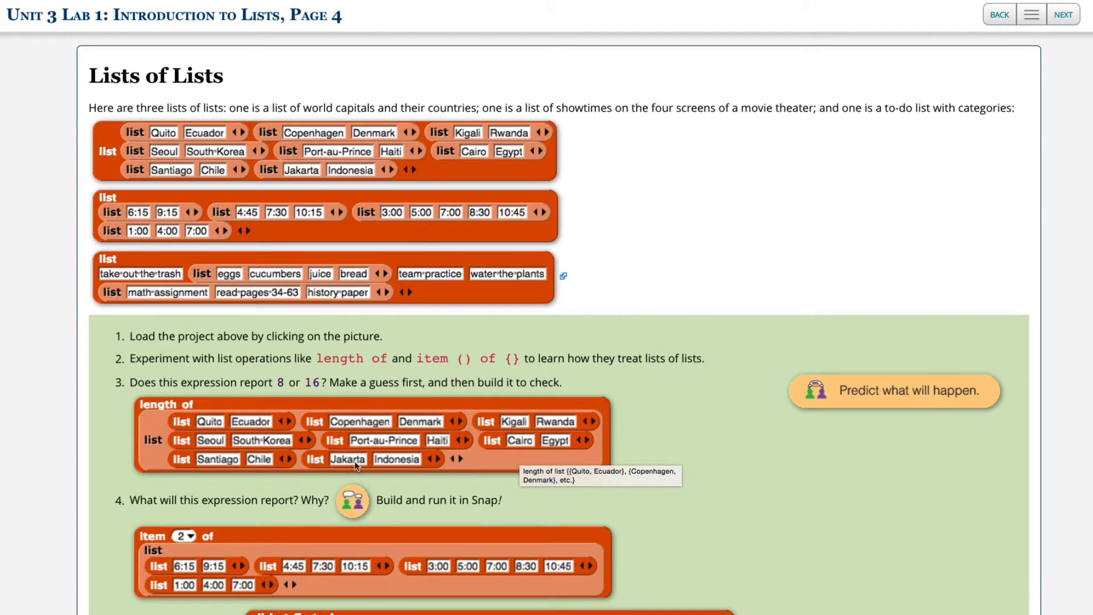
mouse_move(653, 464)
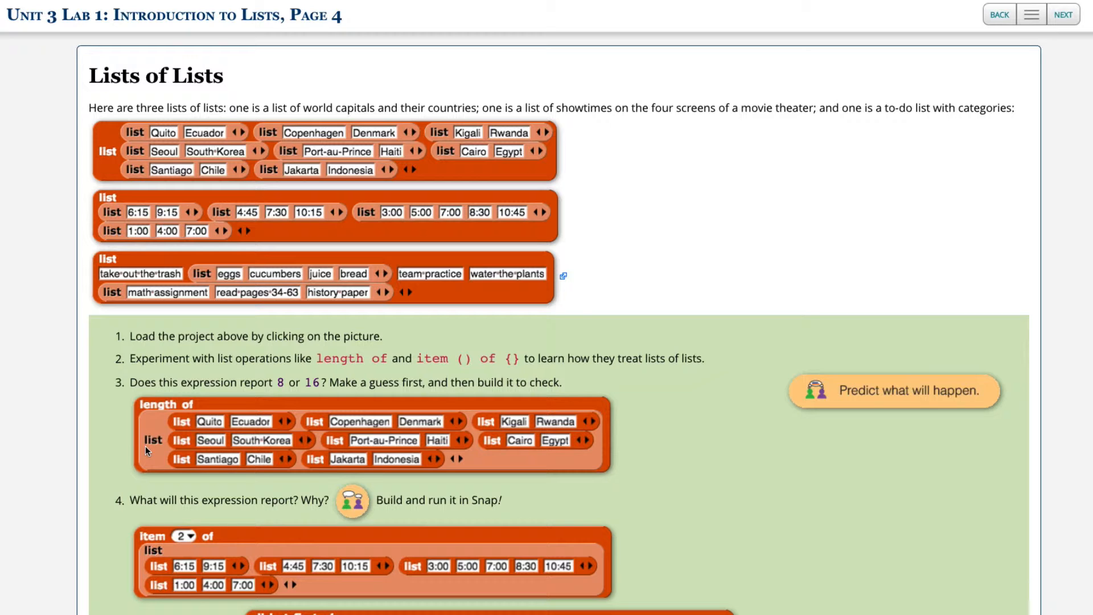
mouse_move(106, 501)
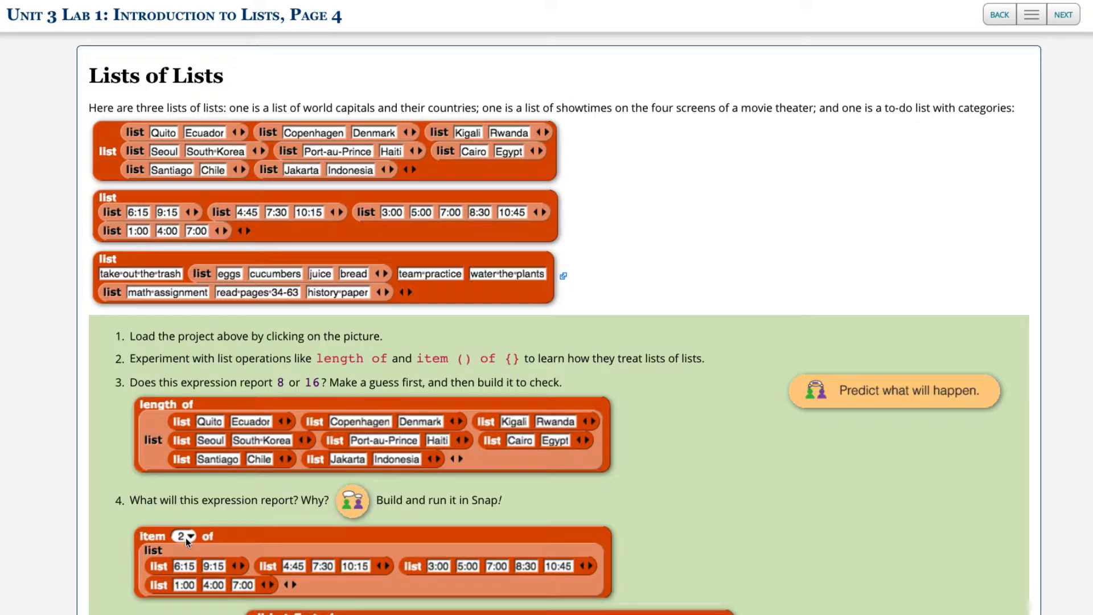
mouse_move(294, 557)
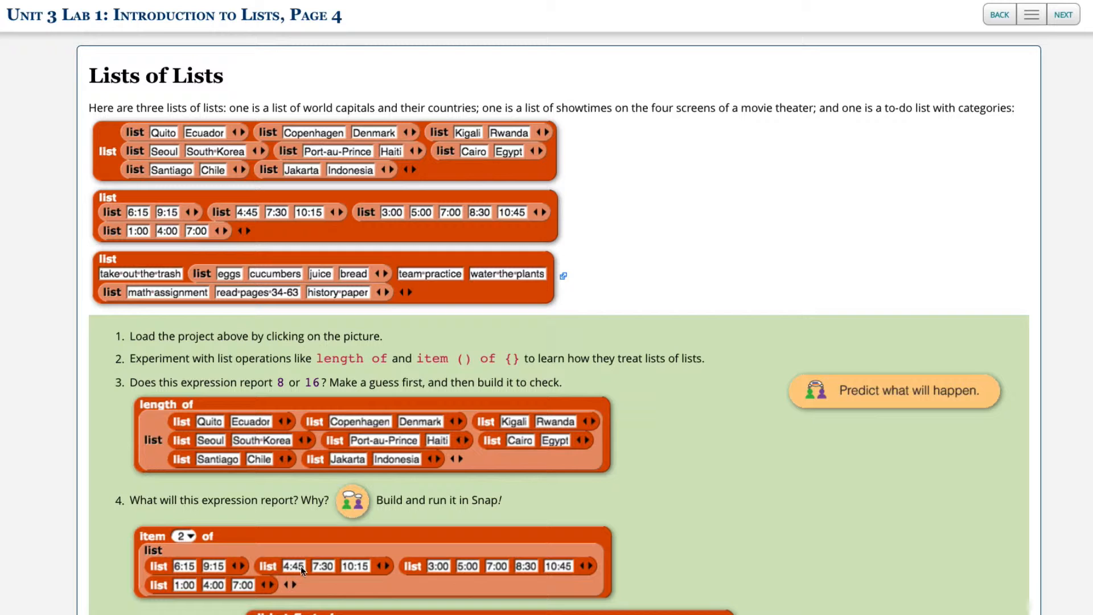
- Scroll the Lists of Lists lab page down to question 5's all but first of expression
scroll(down, 3)
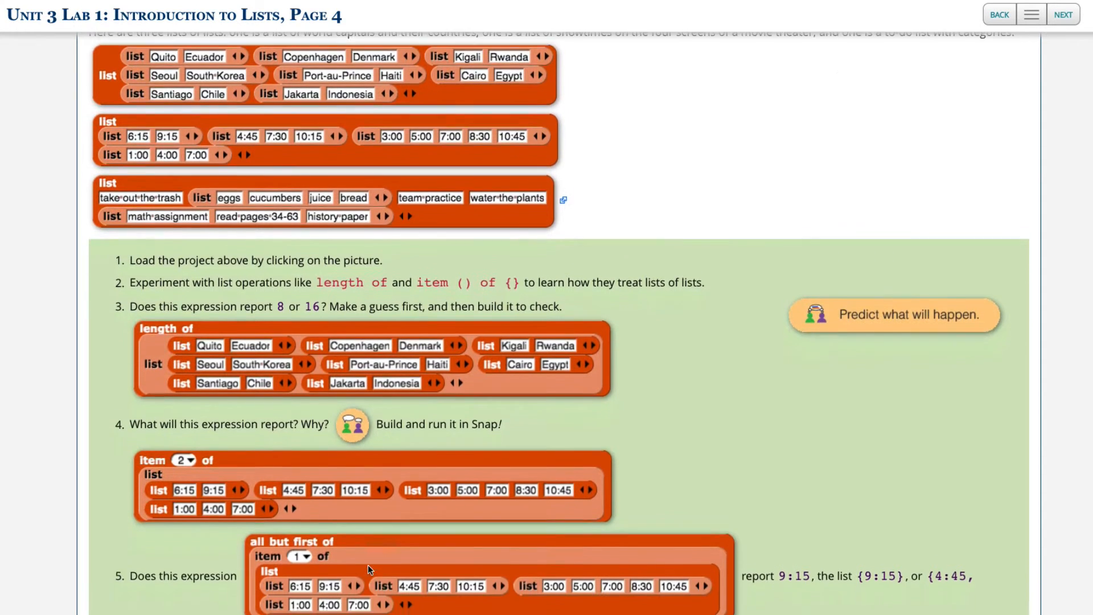
scroll(down, 3)
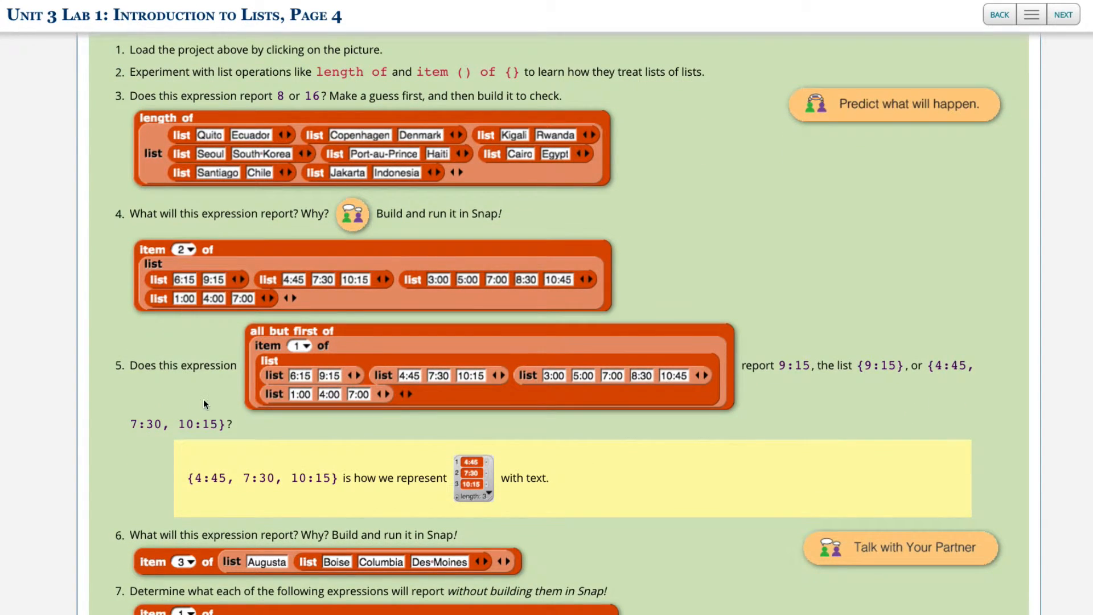
mouse_move(603, 382)
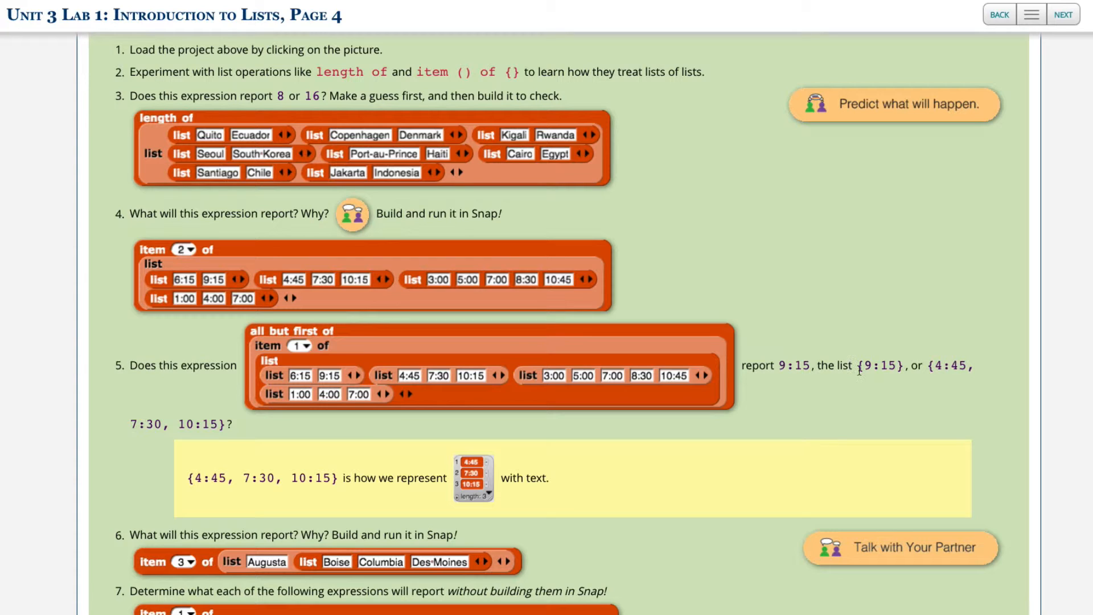
mouse_move(936, 370)
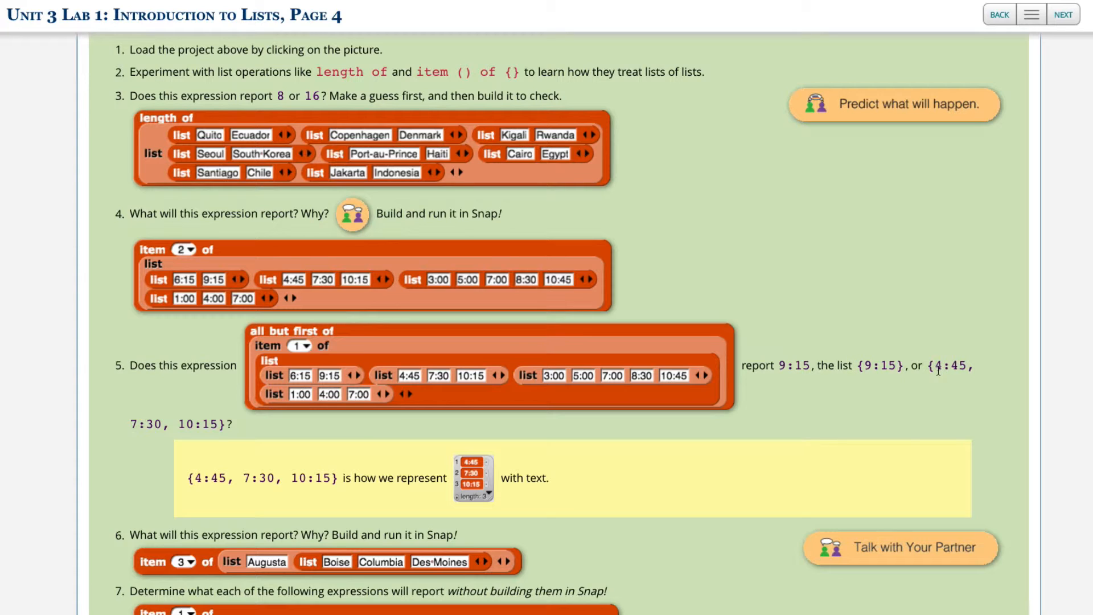
mouse_move(557, 441)
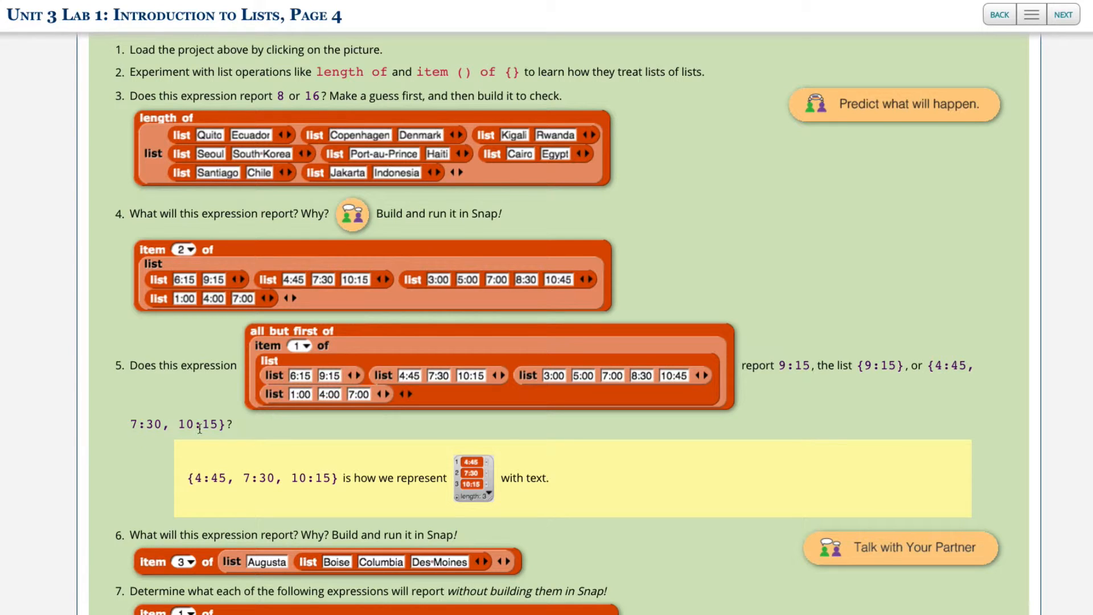
mouse_move(240, 384)
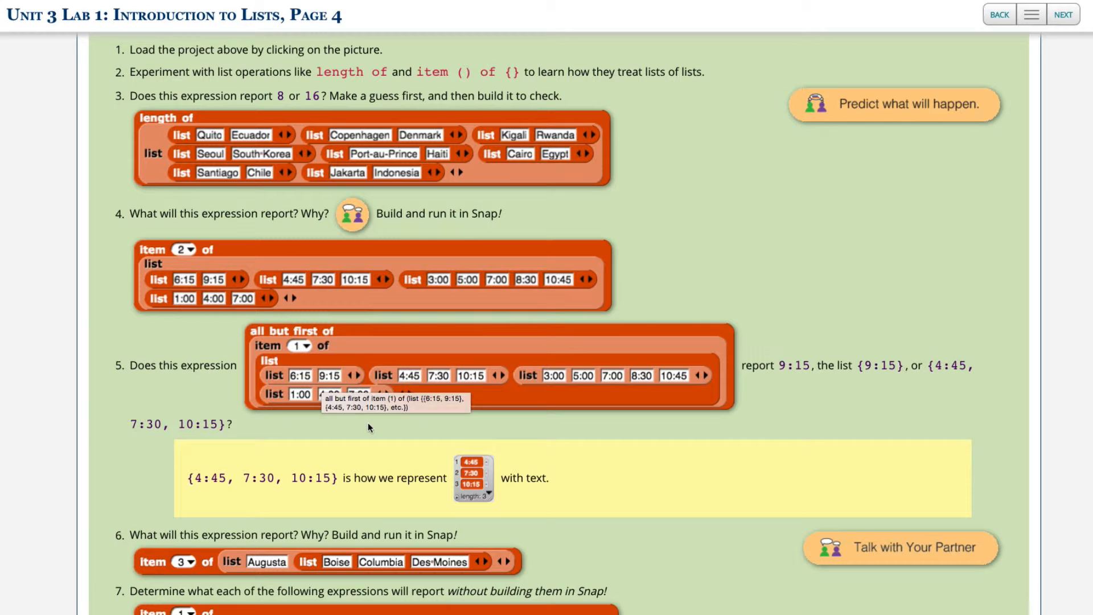
mouse_move(452, 395)
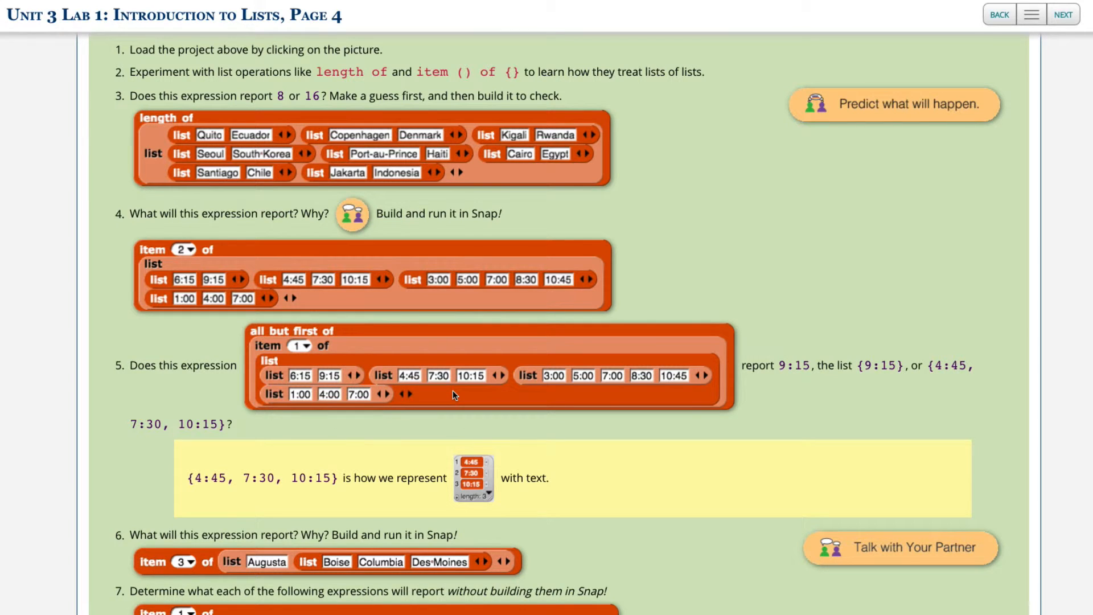
mouse_move(452, 354)
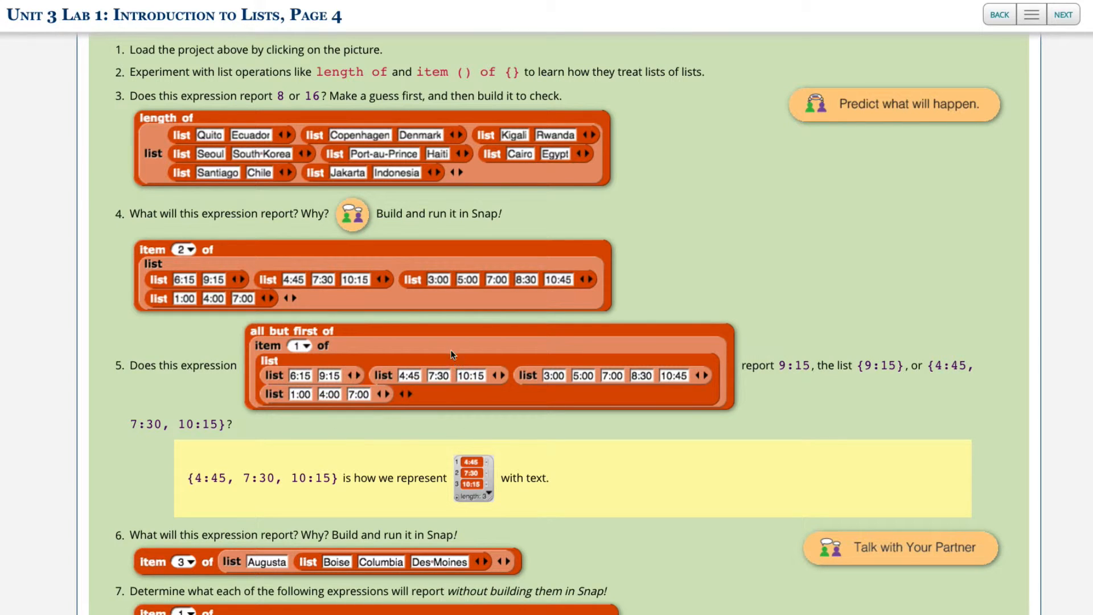
mouse_move(446, 350)
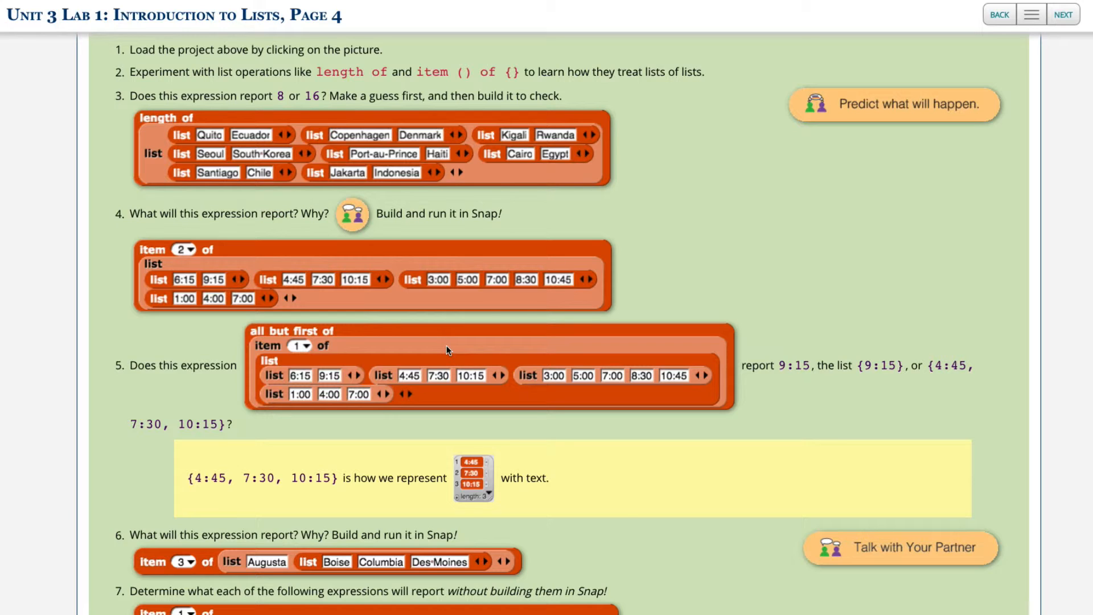
mouse_move(330, 350)
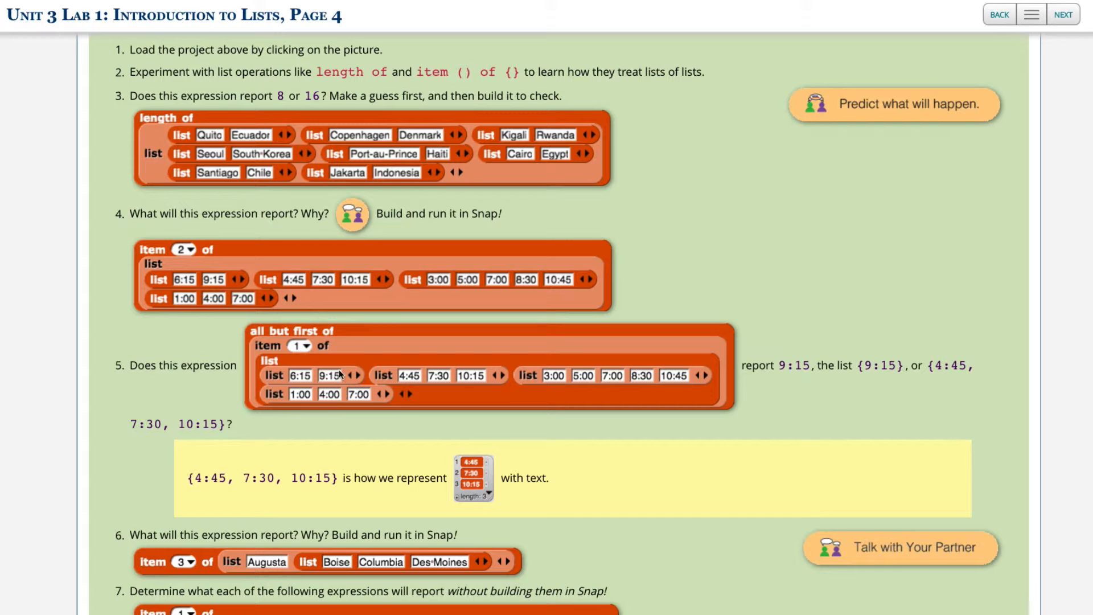
mouse_move(272, 376)
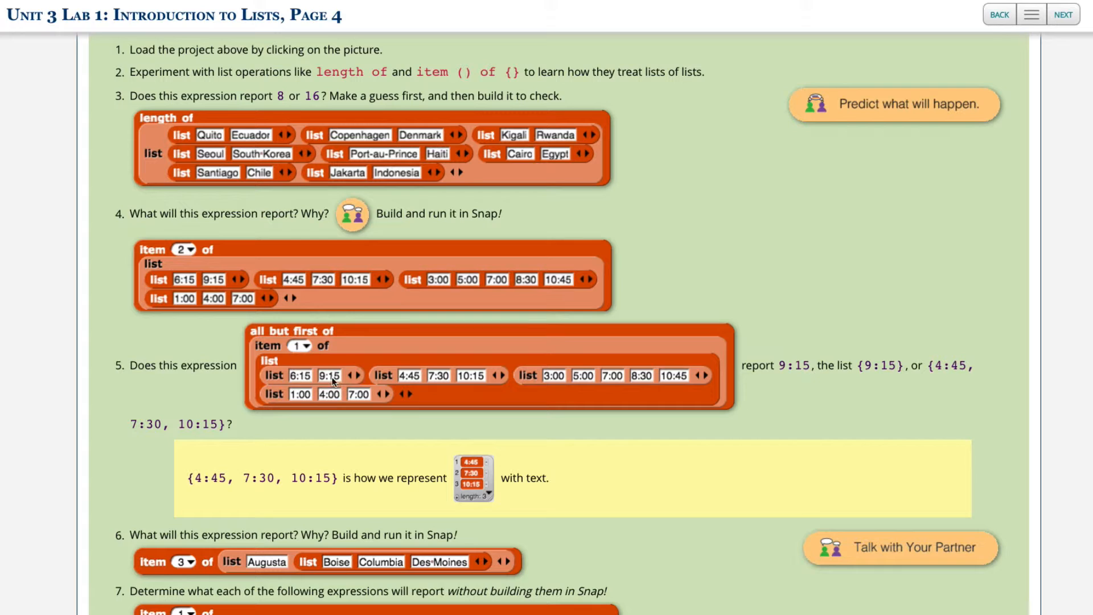
mouse_move(298, 339)
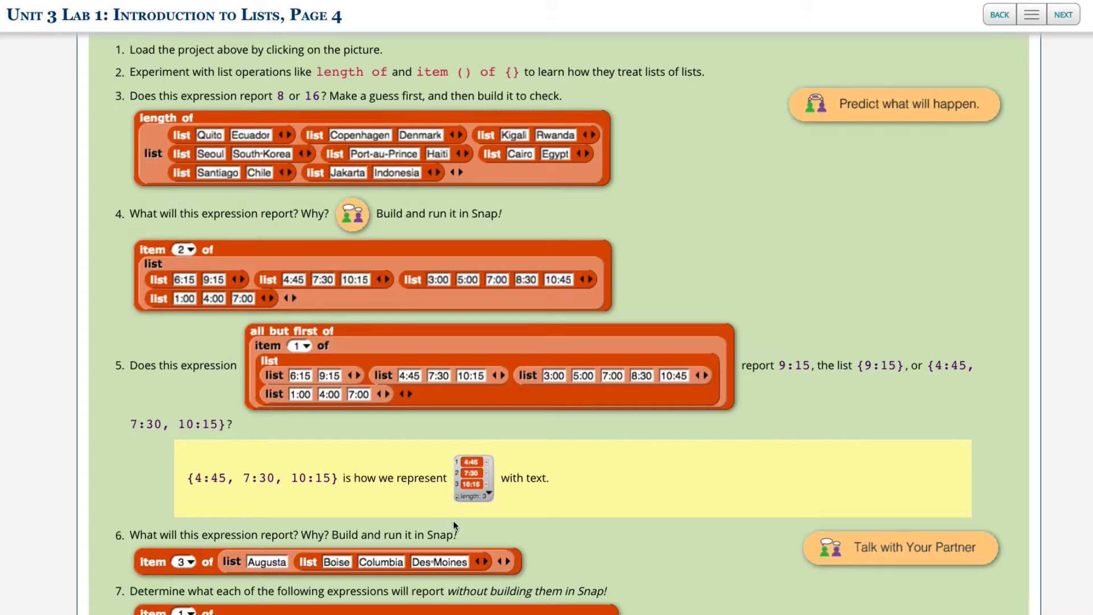
scroll(down, 3)
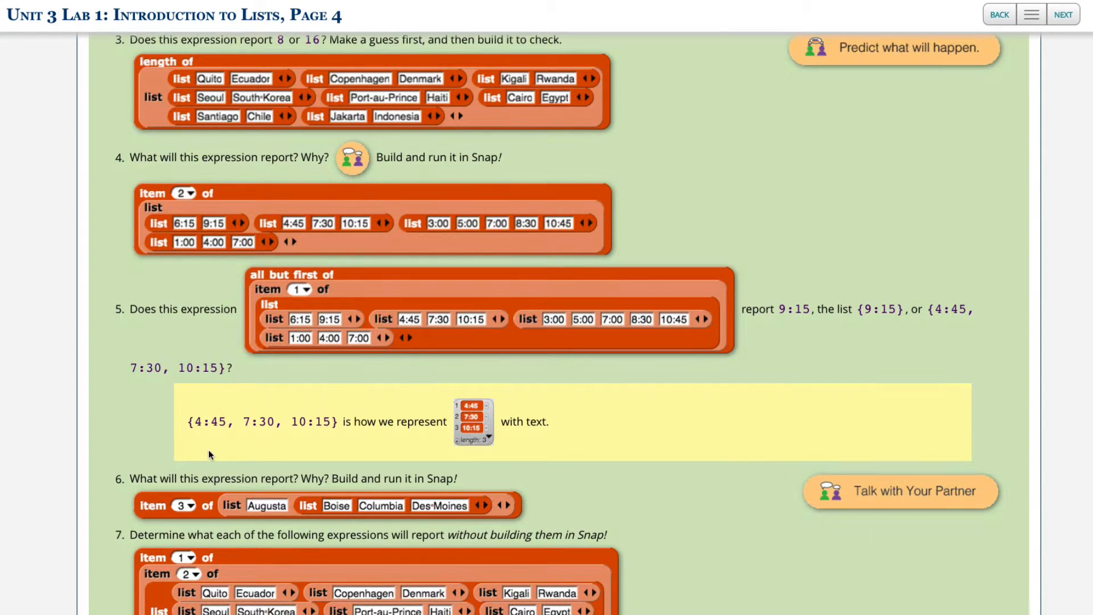
scroll(down, 3)
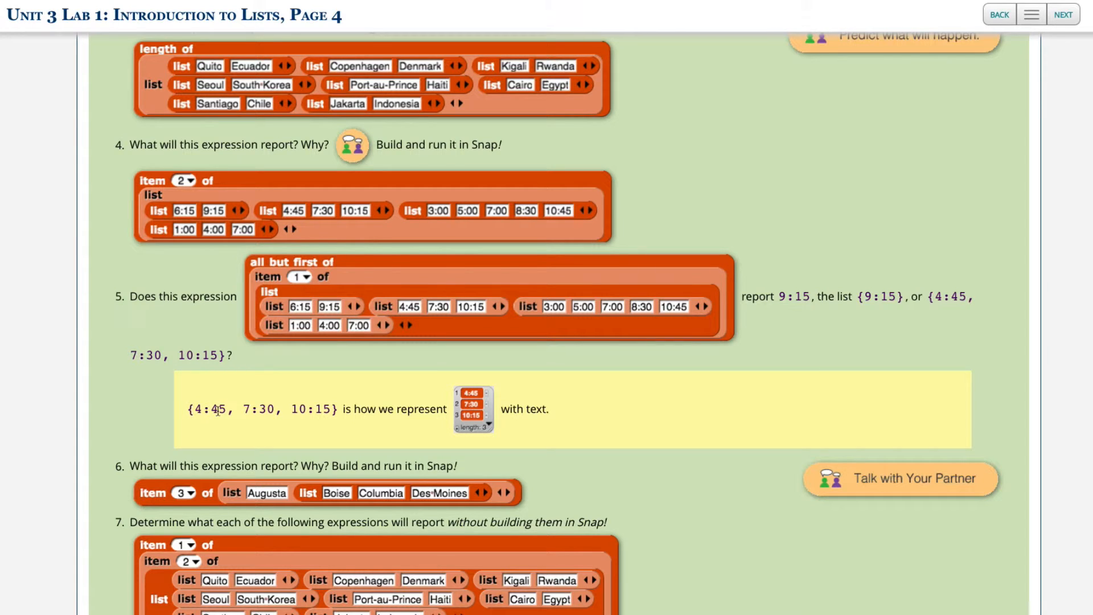
mouse_move(305, 413)
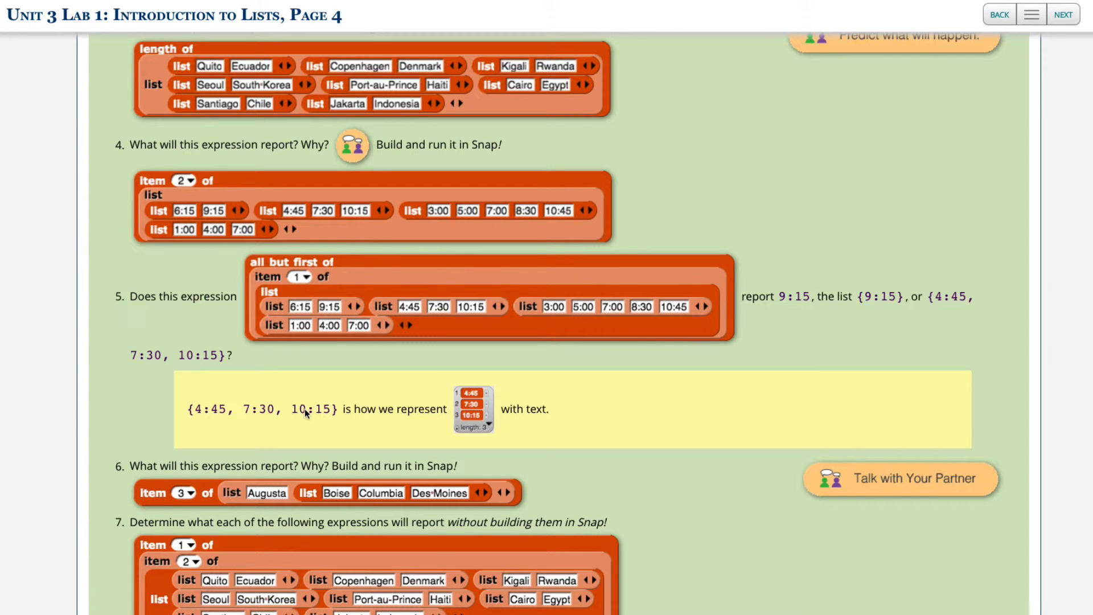
mouse_move(465, 417)
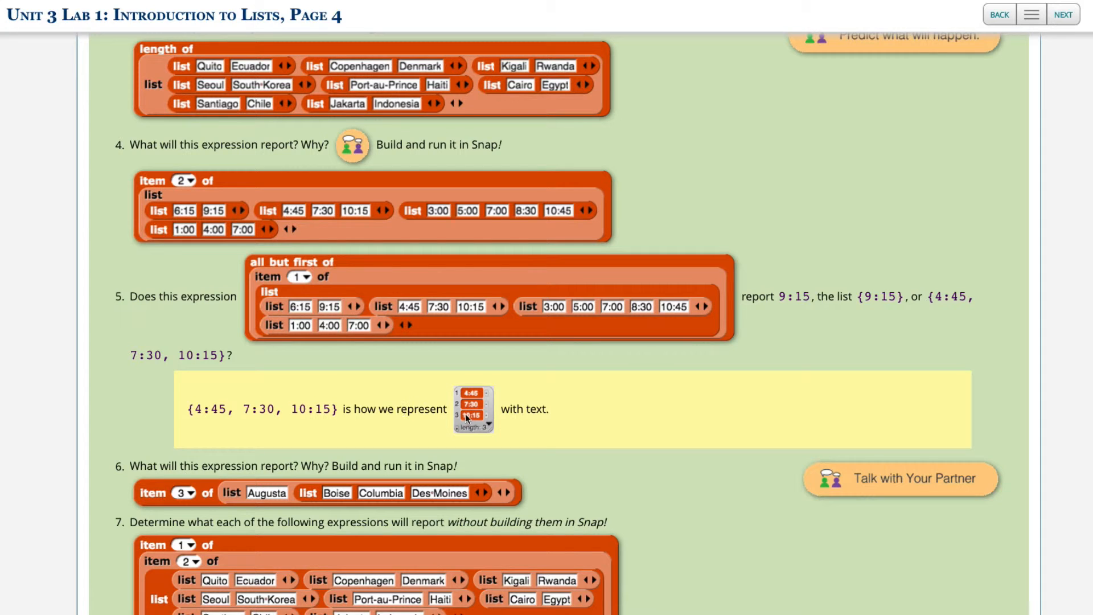
mouse_move(474, 408)
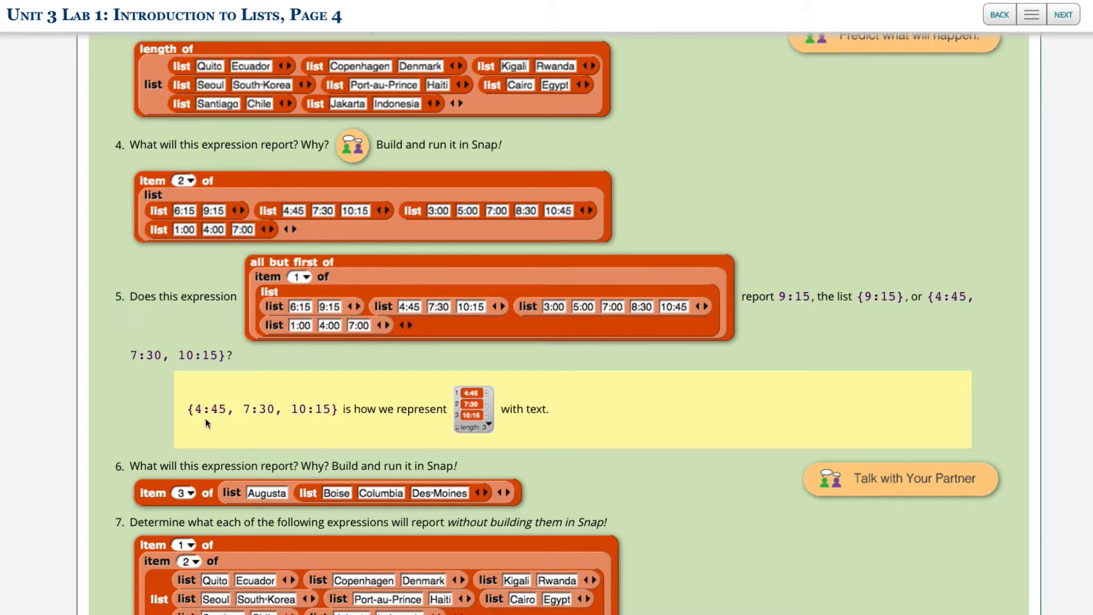
scroll(down, 3)
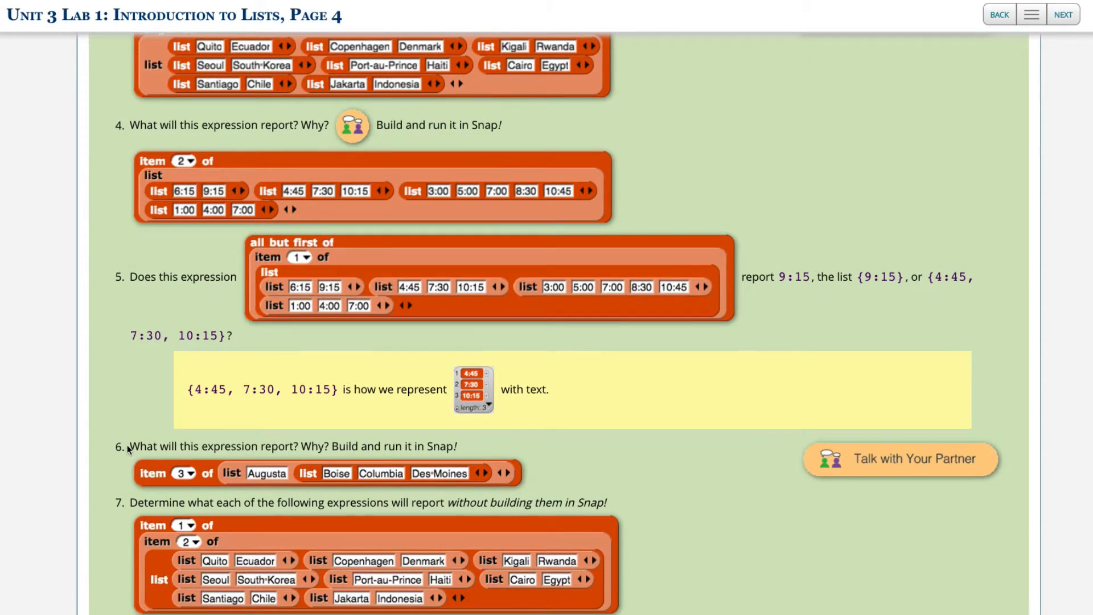
scroll(down, 3)
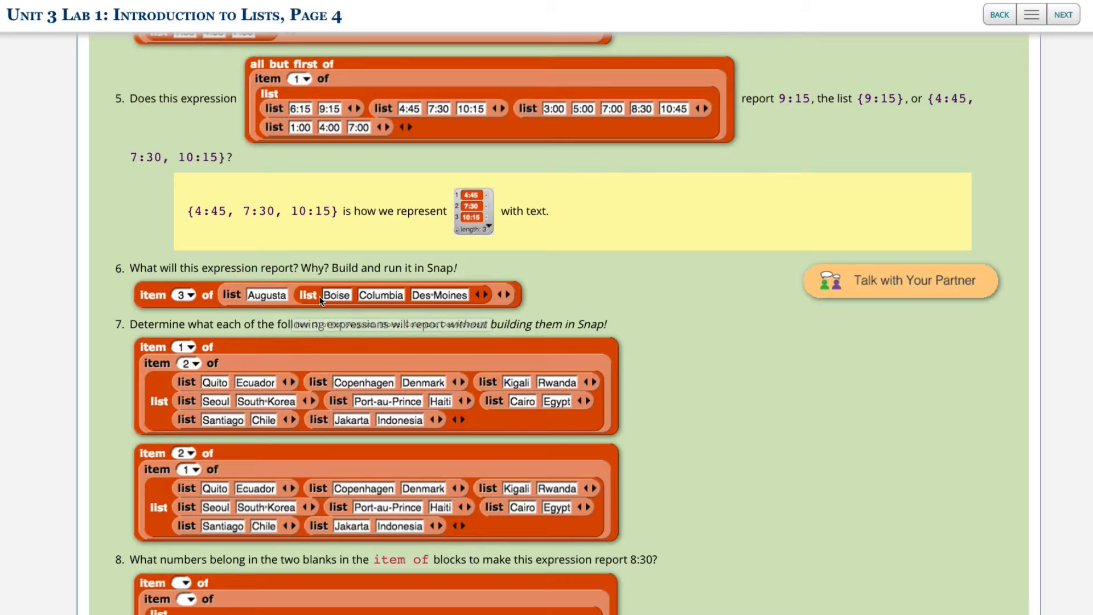
mouse_move(306, 295)
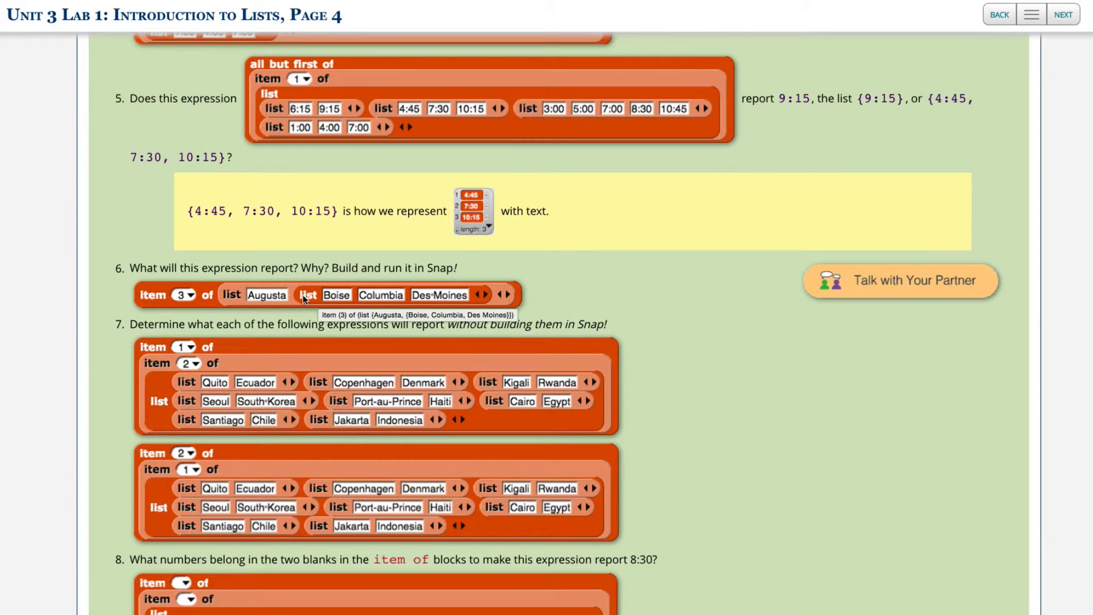
mouse_move(303, 301)
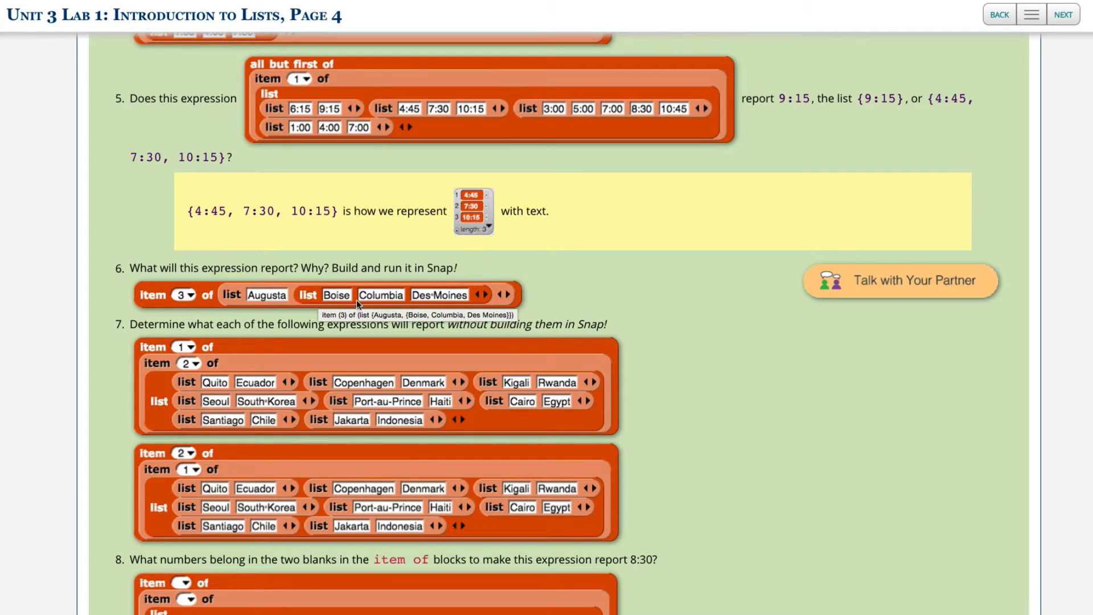
mouse_move(387, 298)
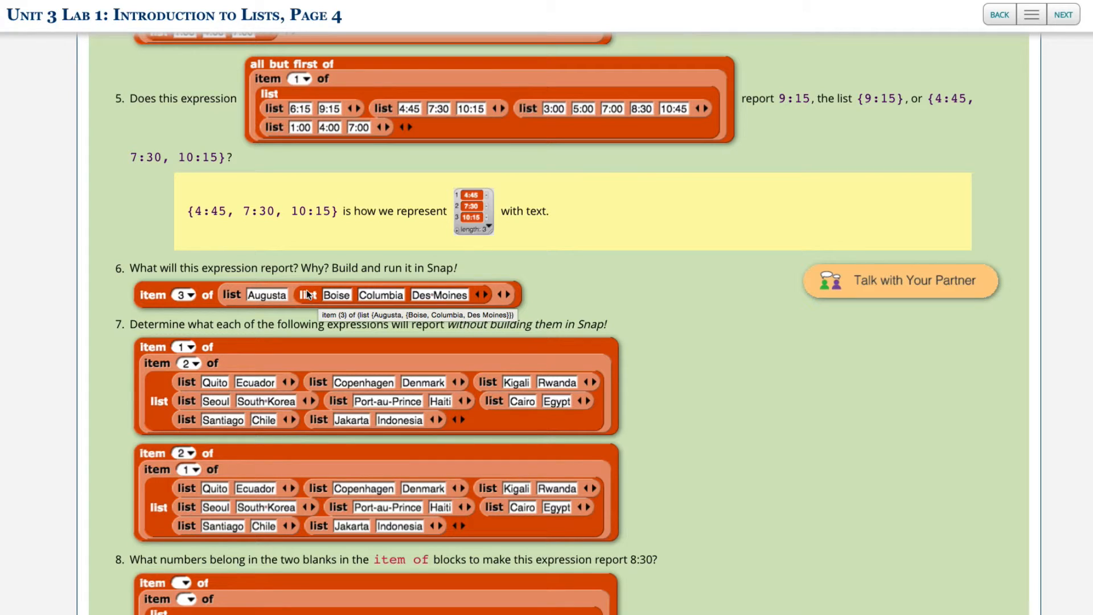
mouse_move(283, 306)
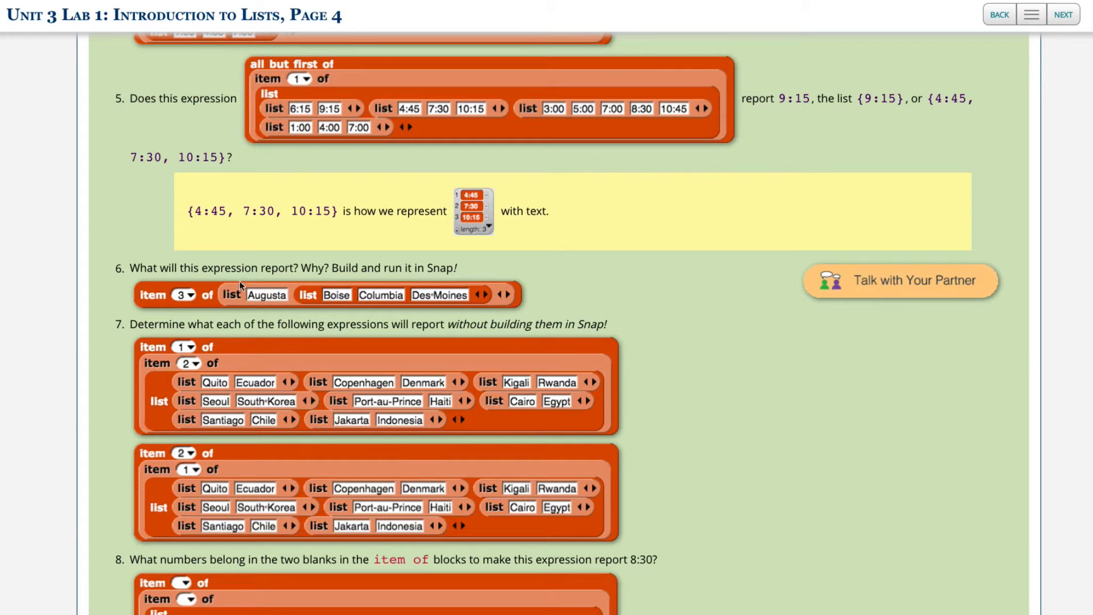
mouse_move(246, 296)
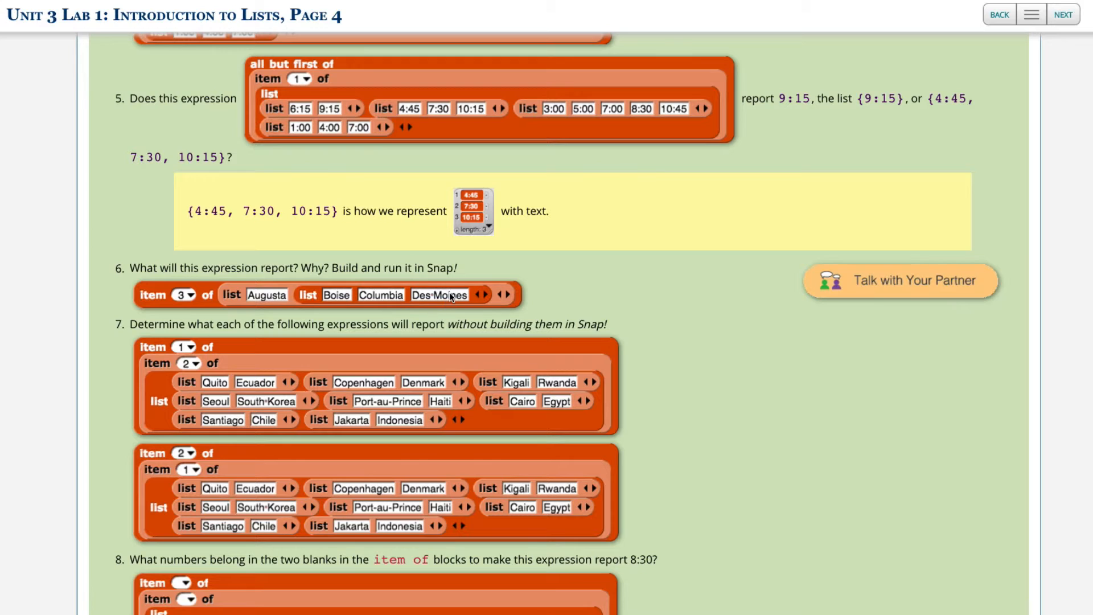
mouse_move(529, 303)
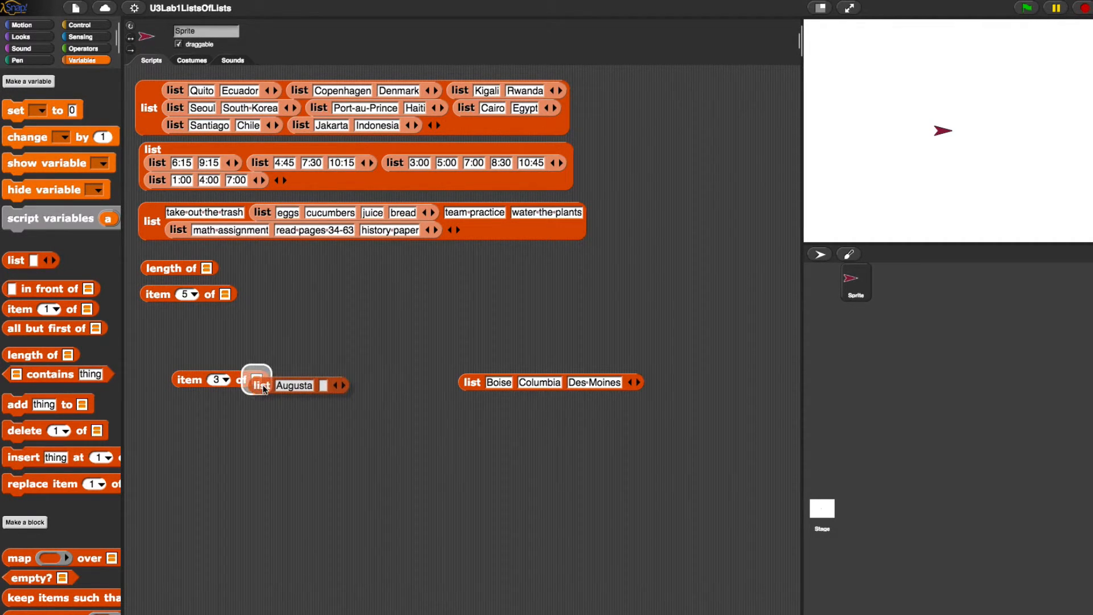
- Nest the Augusta list into the item 3 expression and run it, which reports 0
drag(262, 385, 262, 381)
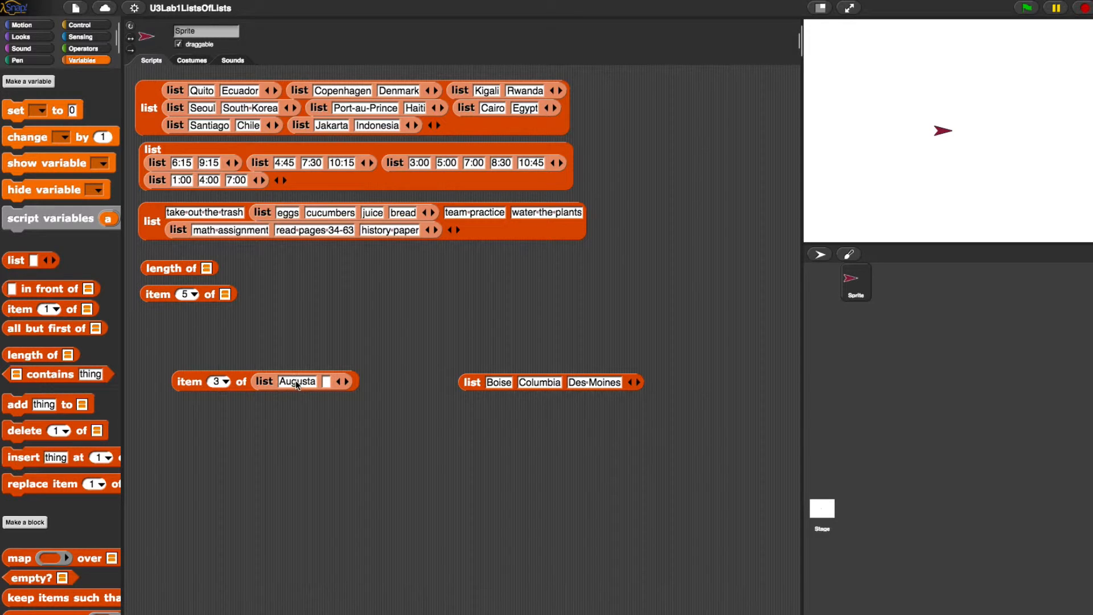
mouse_move(369, 369)
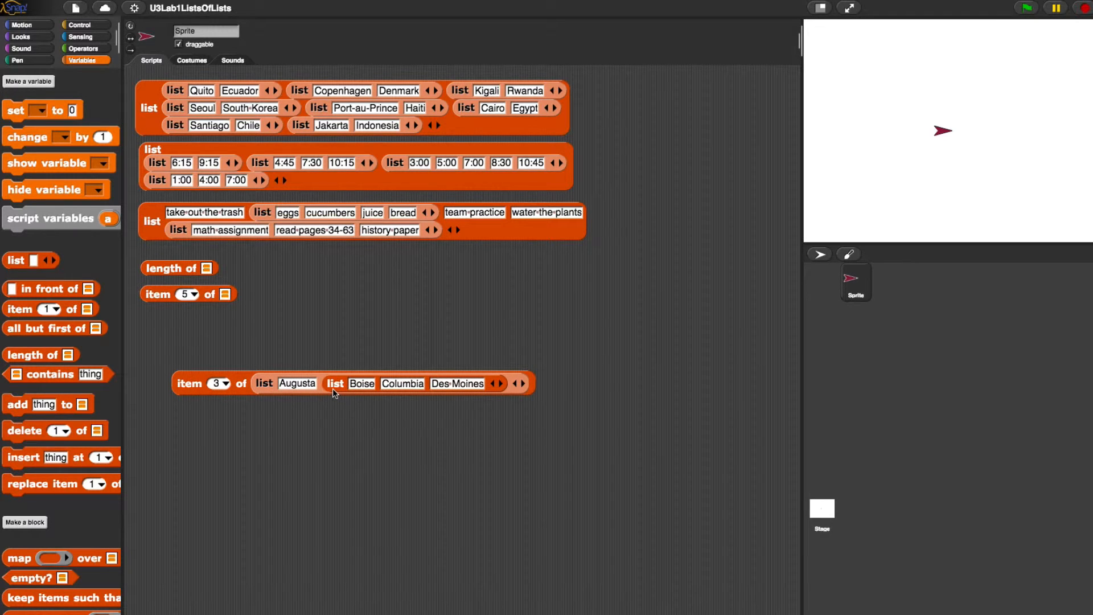
mouse_move(272, 393)
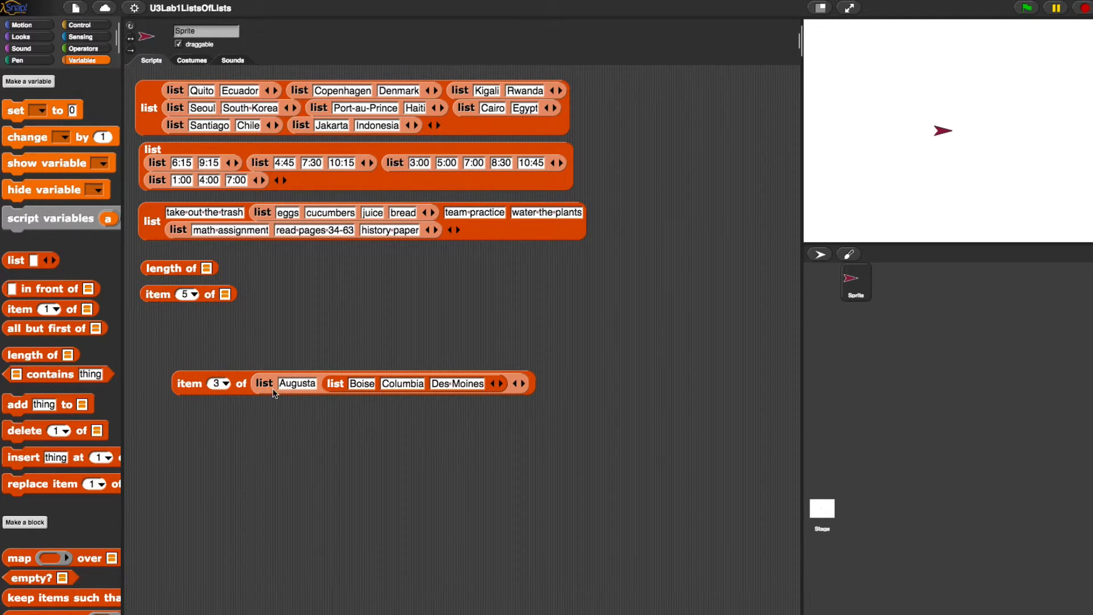
mouse_move(414, 393)
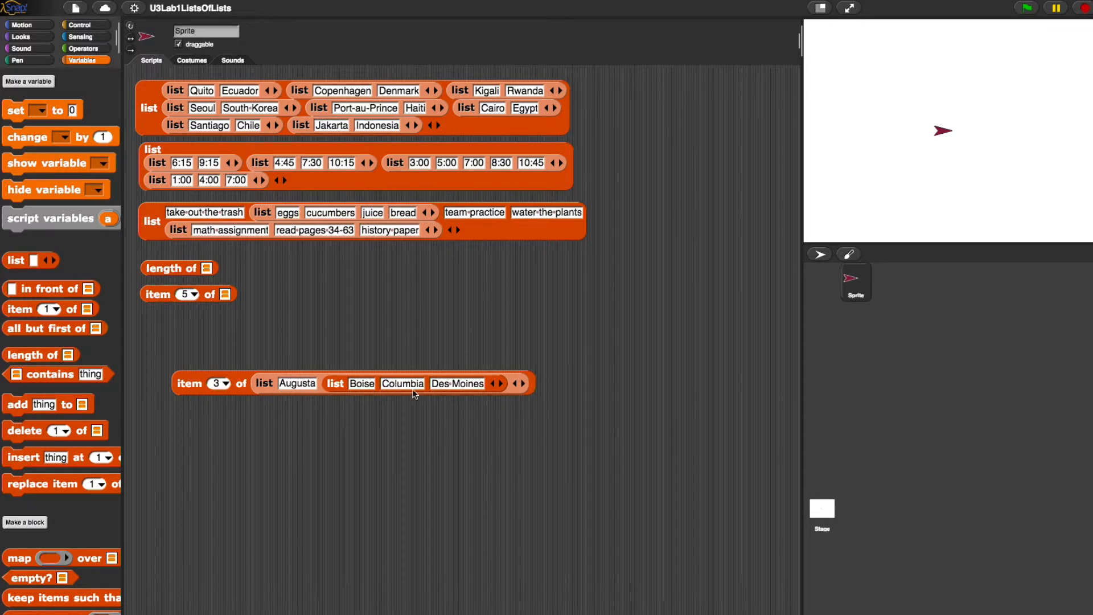
mouse_move(234, 381)
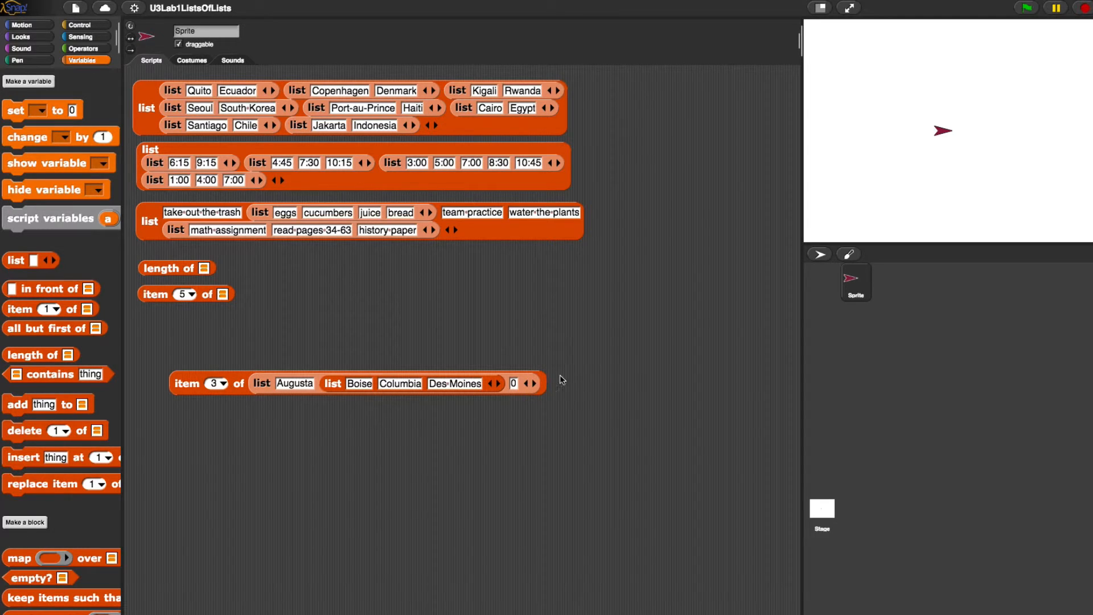
click(527, 384)
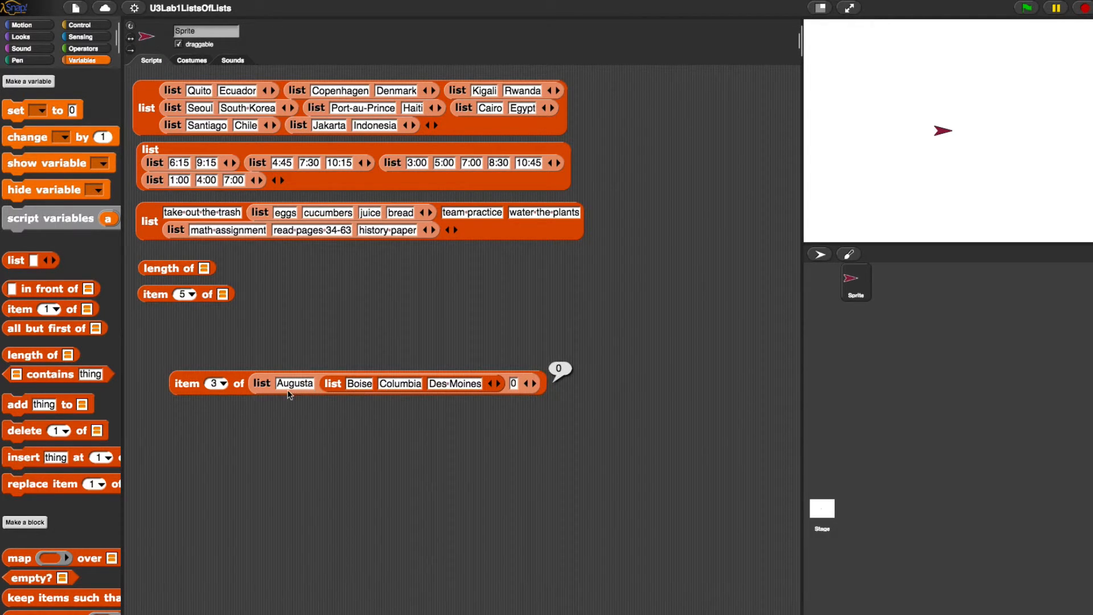
mouse_move(513, 383)
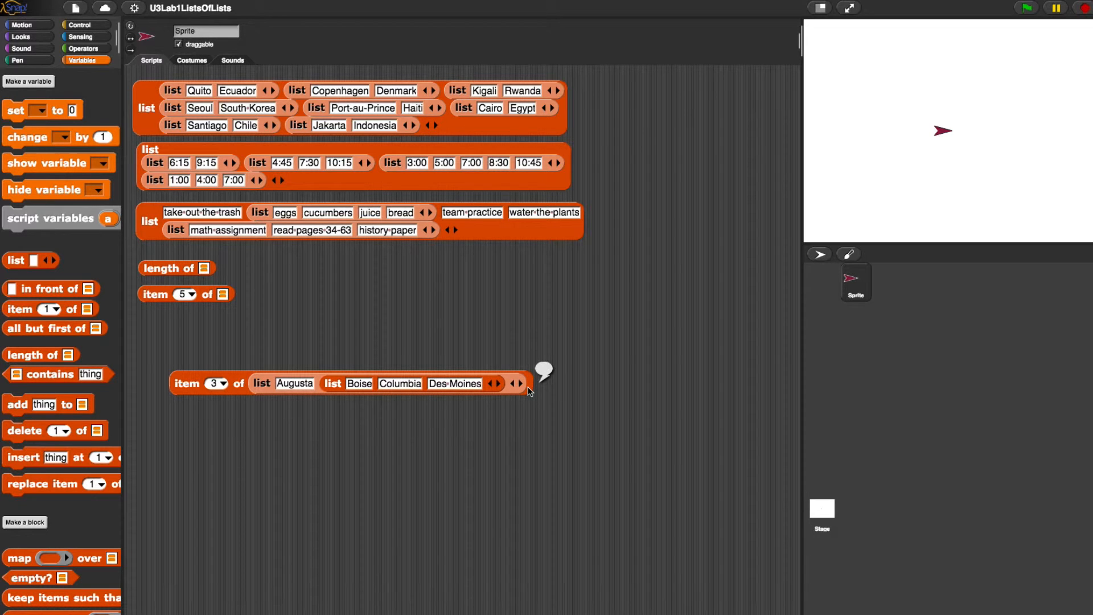
mouse_move(841, 343)
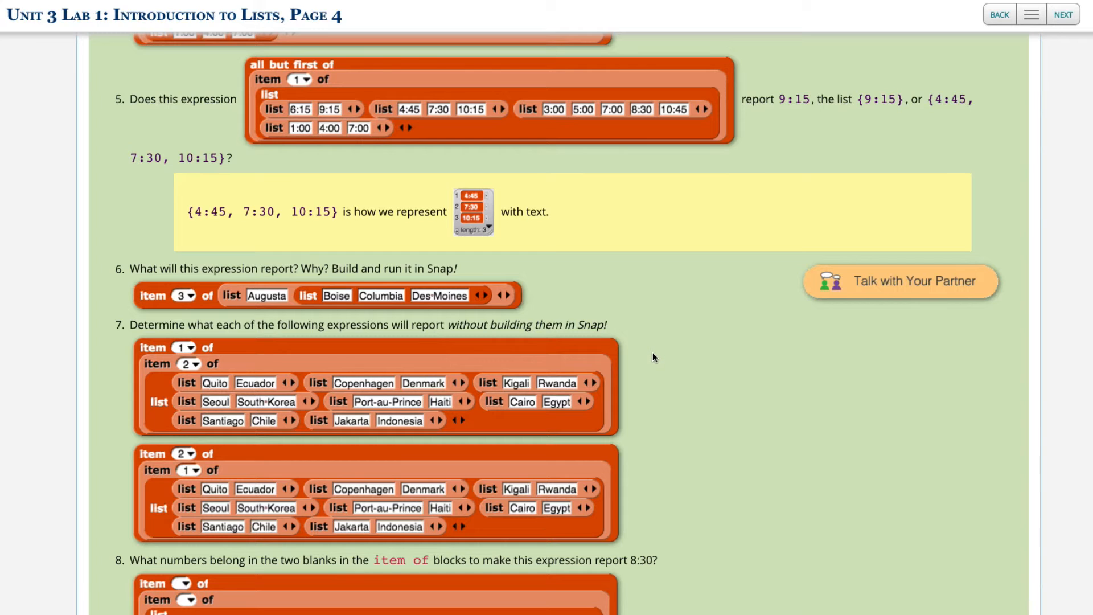
mouse_move(180, 328)
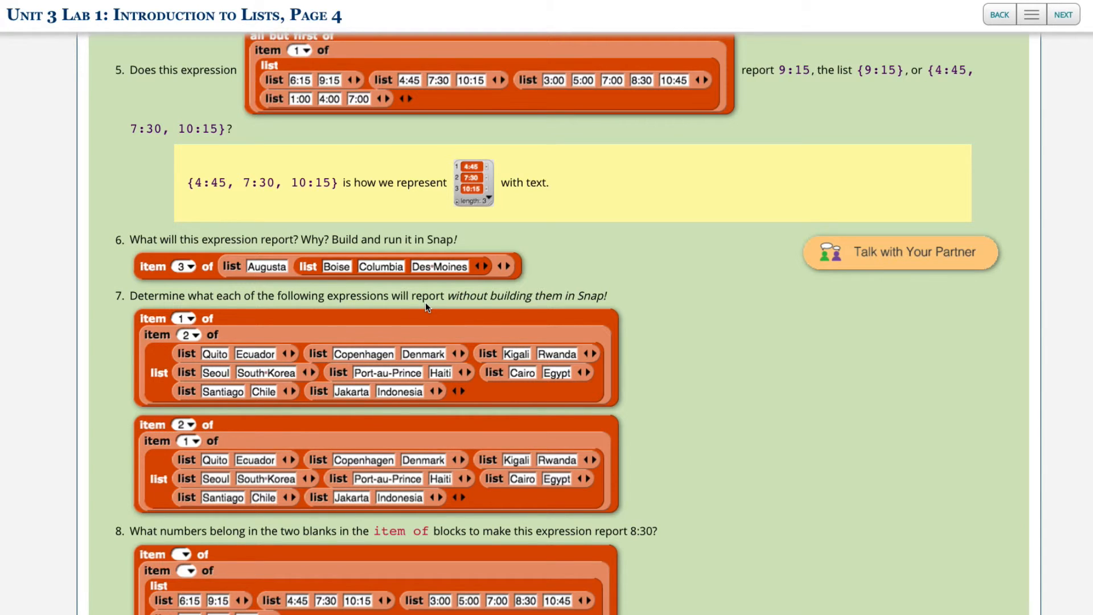
mouse_move(332, 300)
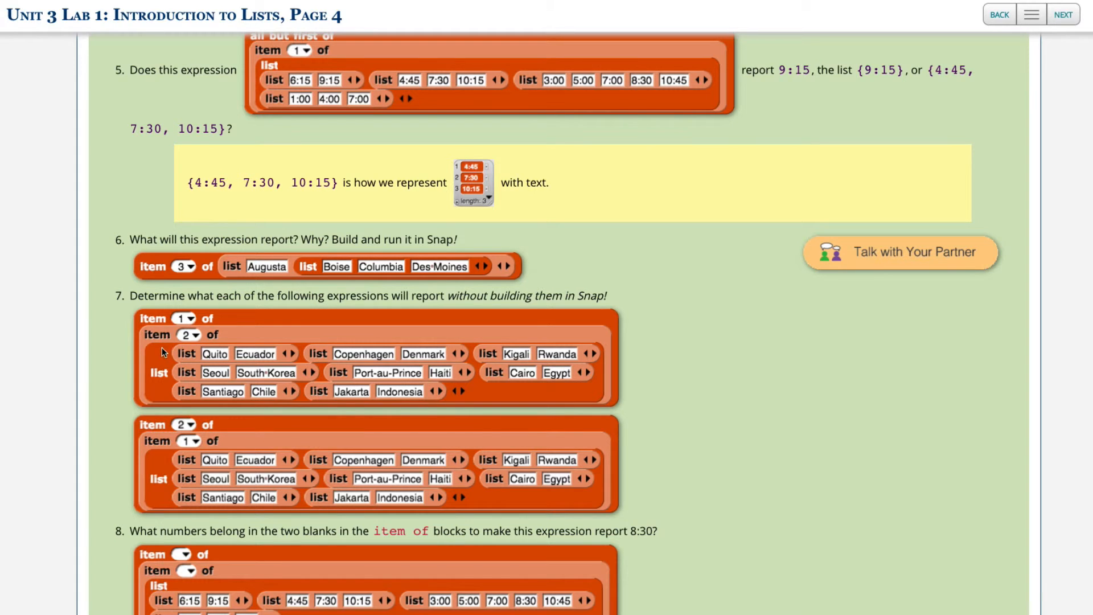
mouse_move(181, 334)
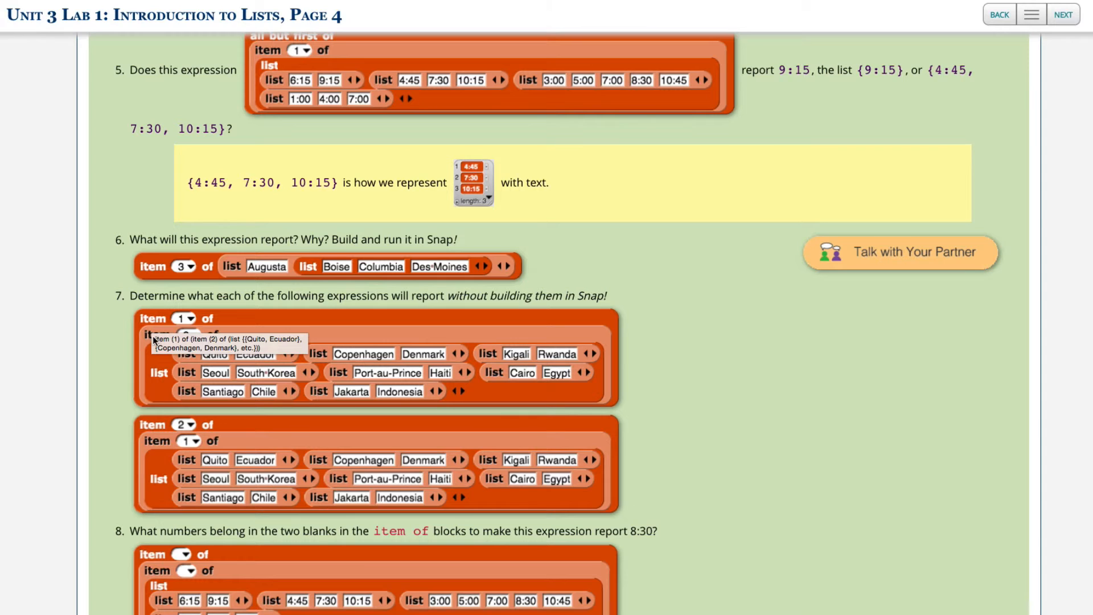
mouse_move(321, 377)
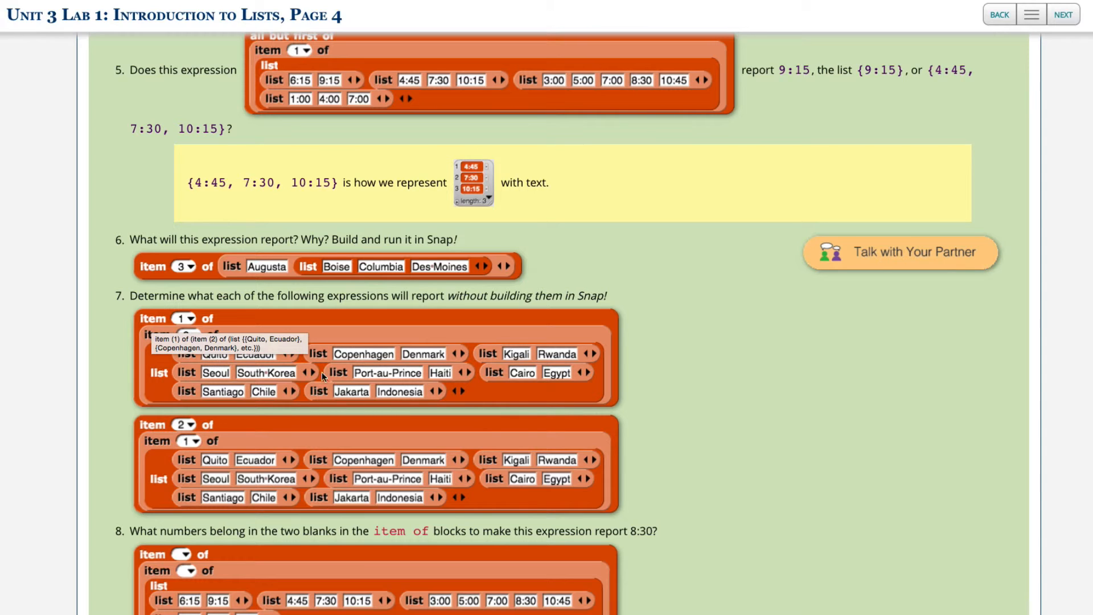
mouse_move(721, 387)
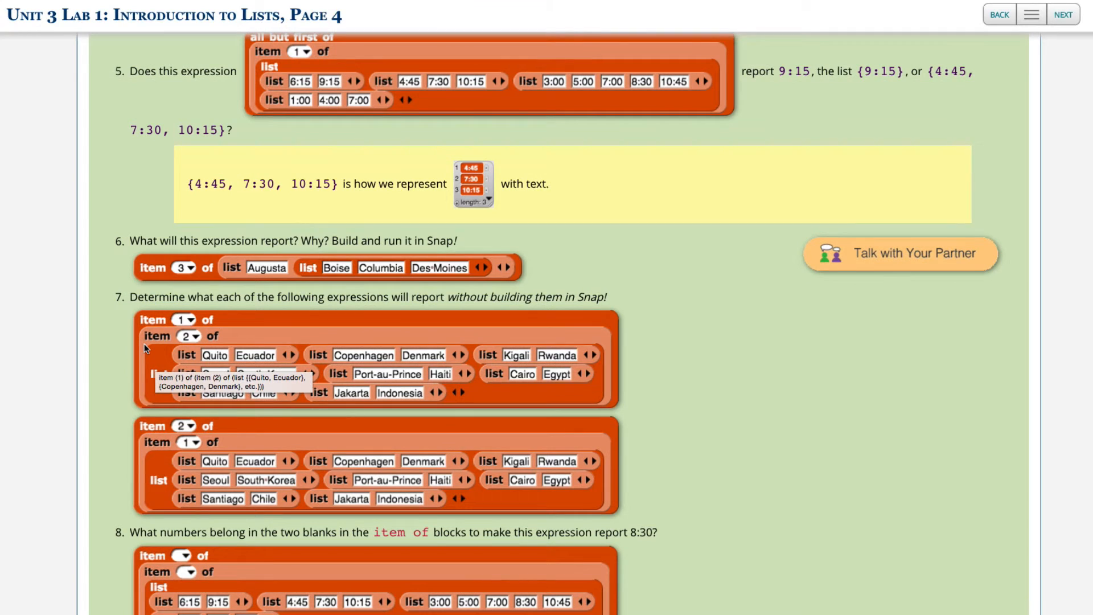
mouse_move(217, 377)
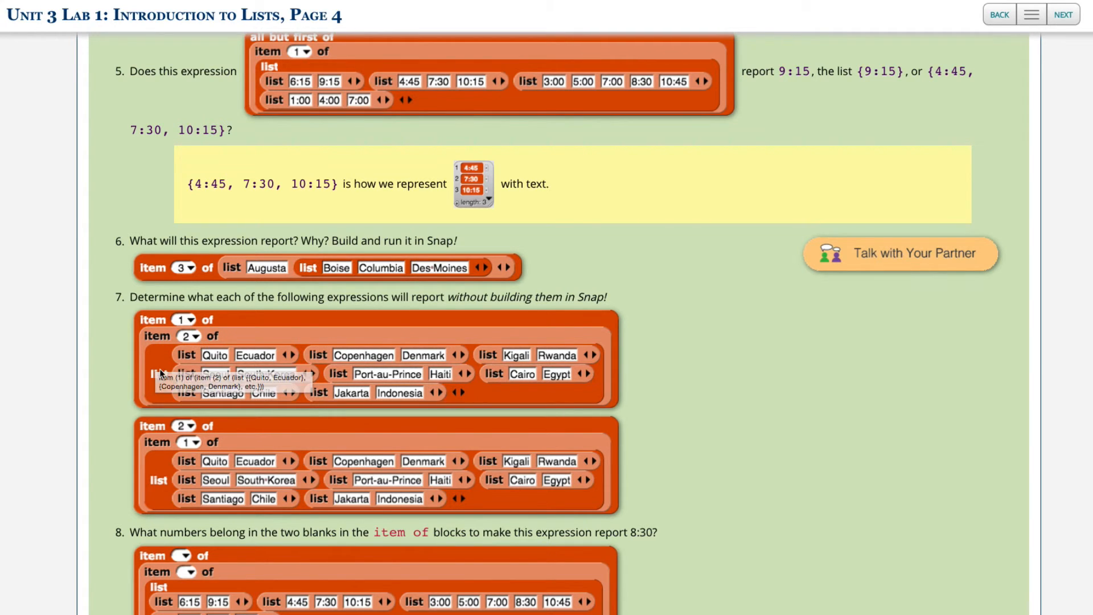
mouse_move(450, 380)
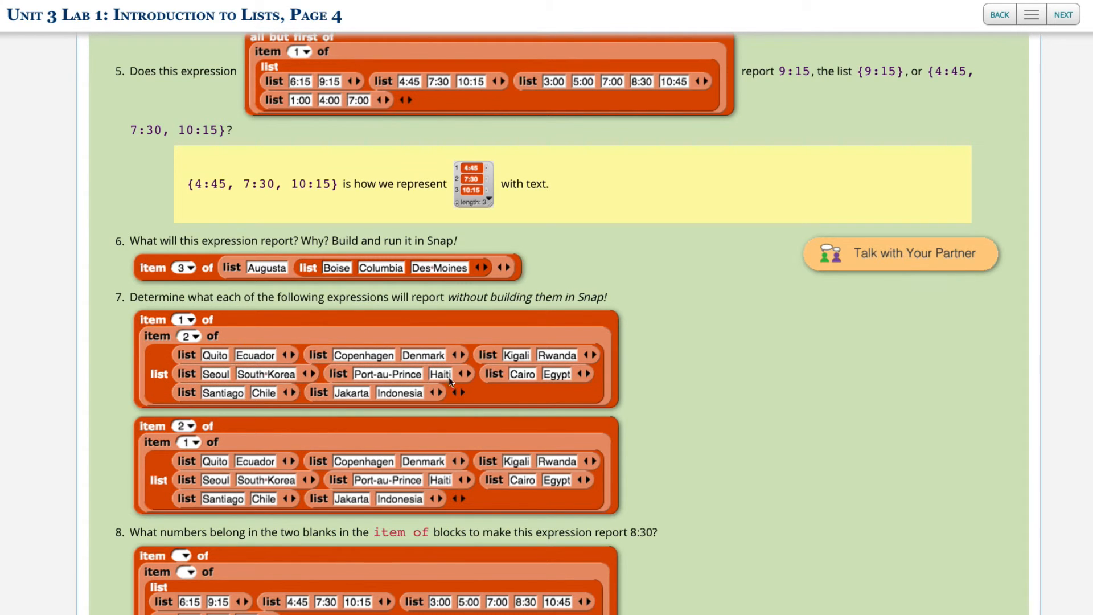
mouse_move(421, 362)
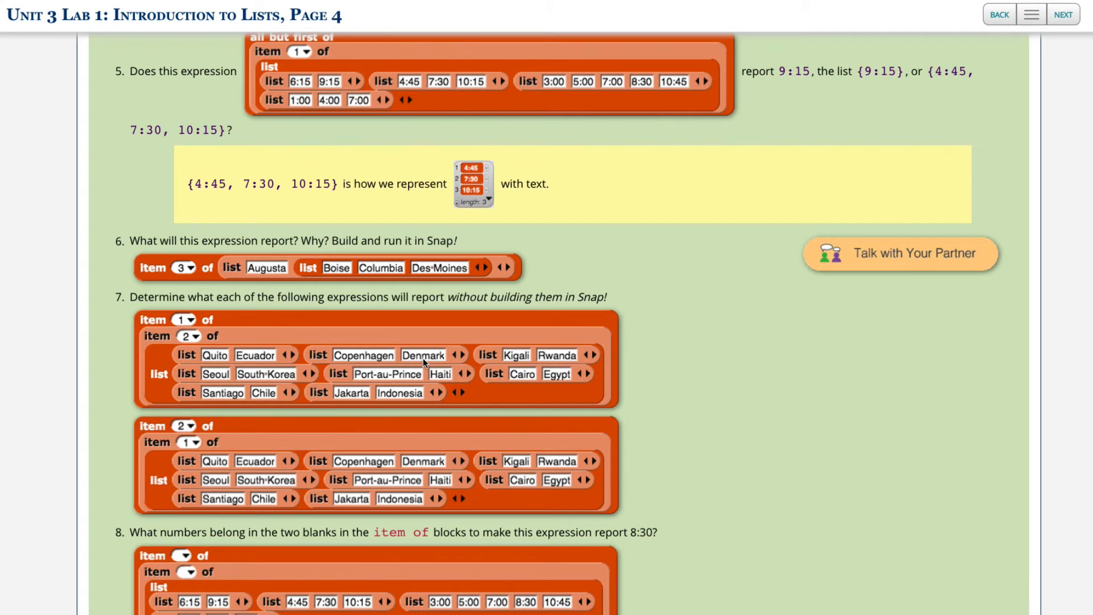
mouse_move(337, 355)
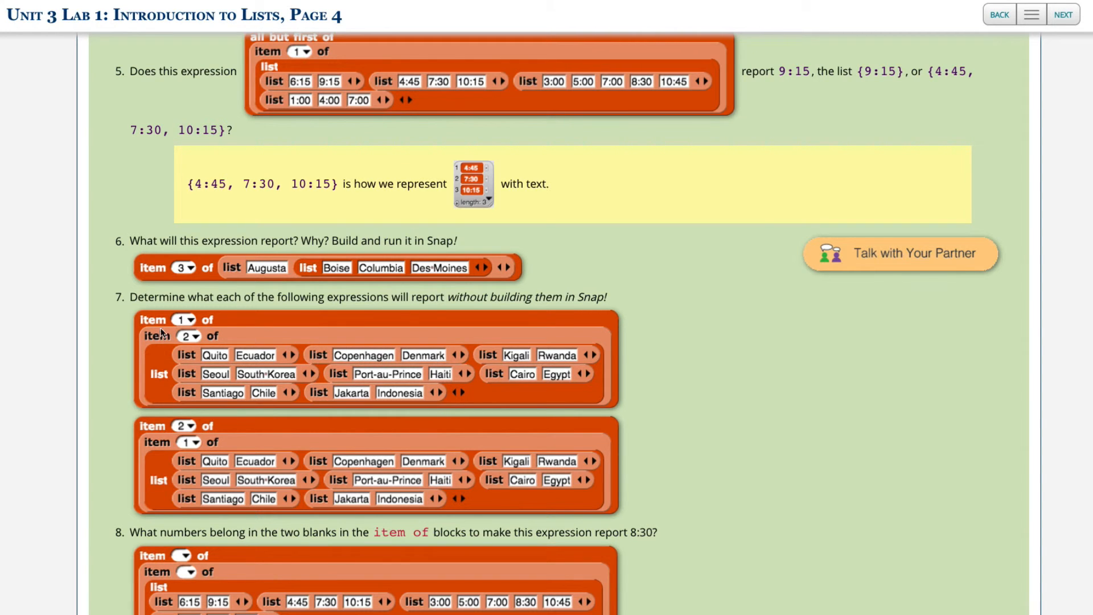
mouse_move(355, 359)
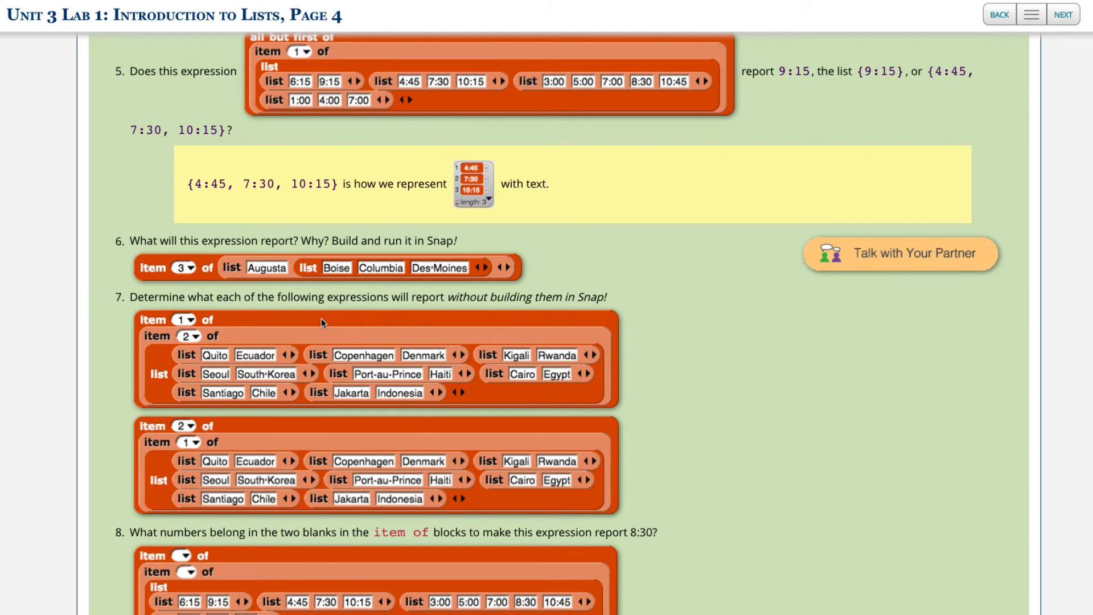
mouse_move(193, 473)
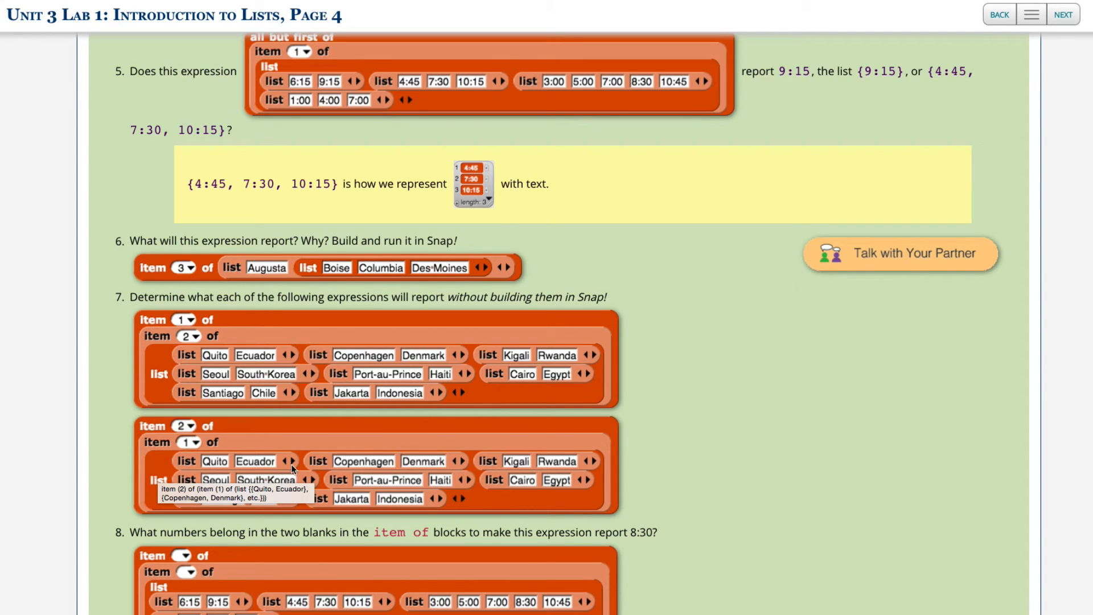
mouse_move(244, 472)
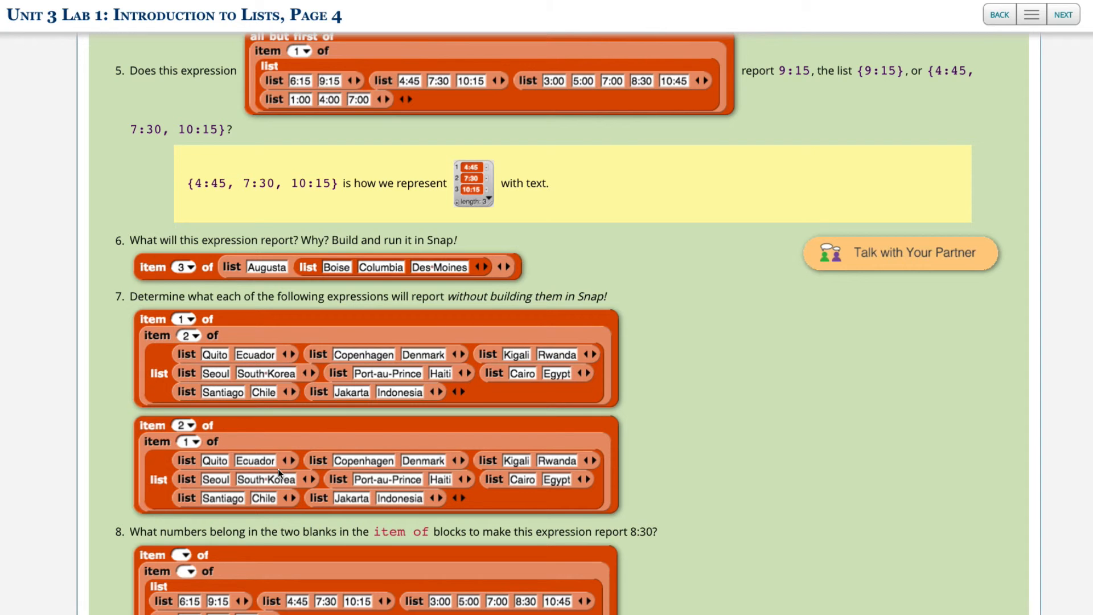
- Scroll the lab page down to question 8's nested item of expression with empty slots
scroll(down, 3)
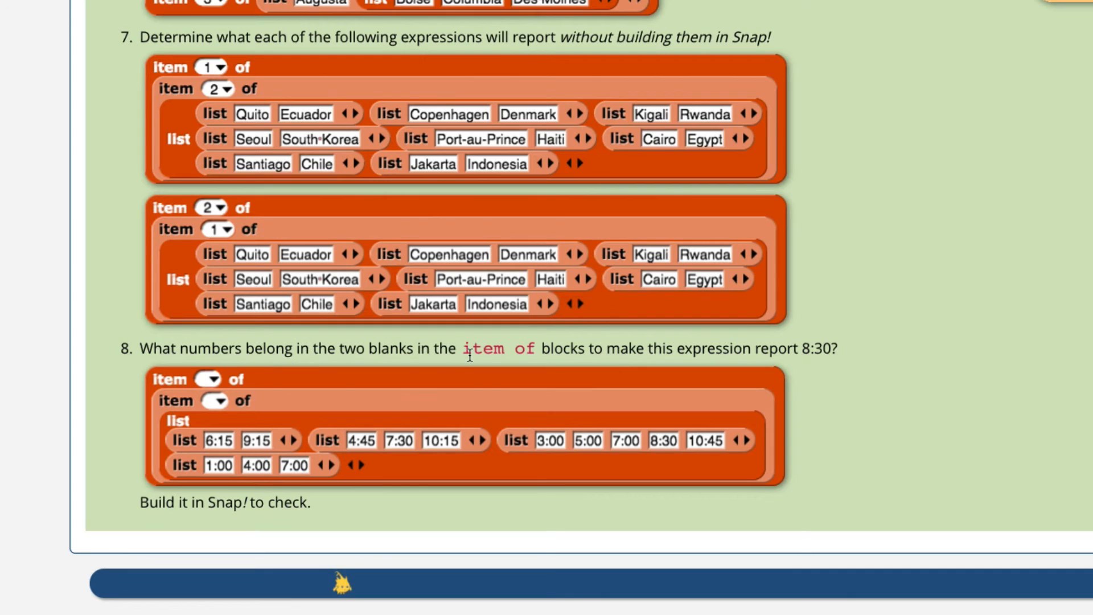
mouse_move(393, 360)
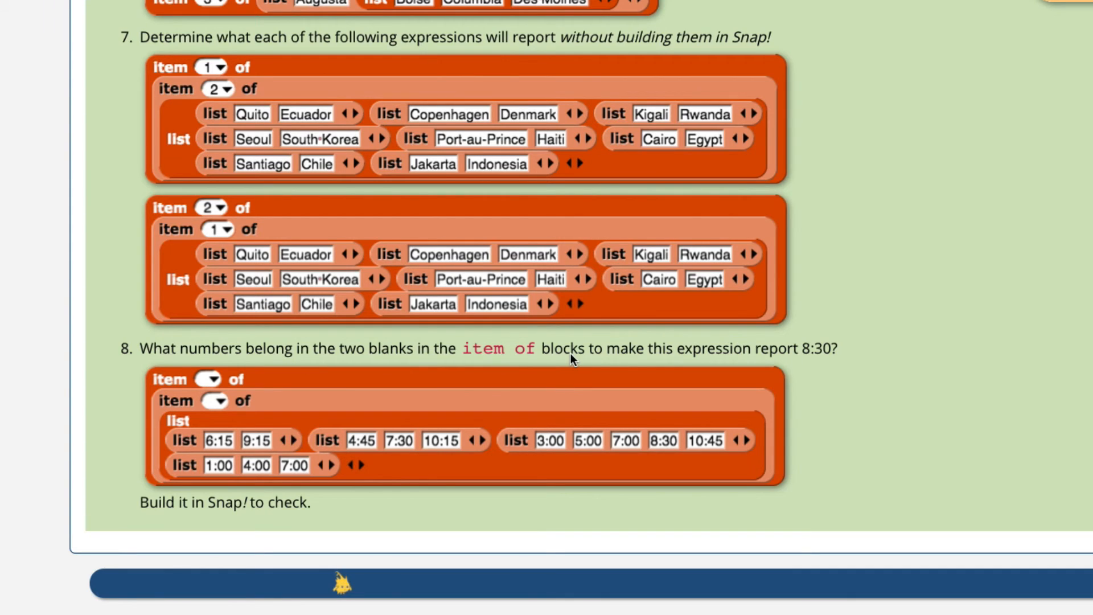
mouse_move(725, 355)
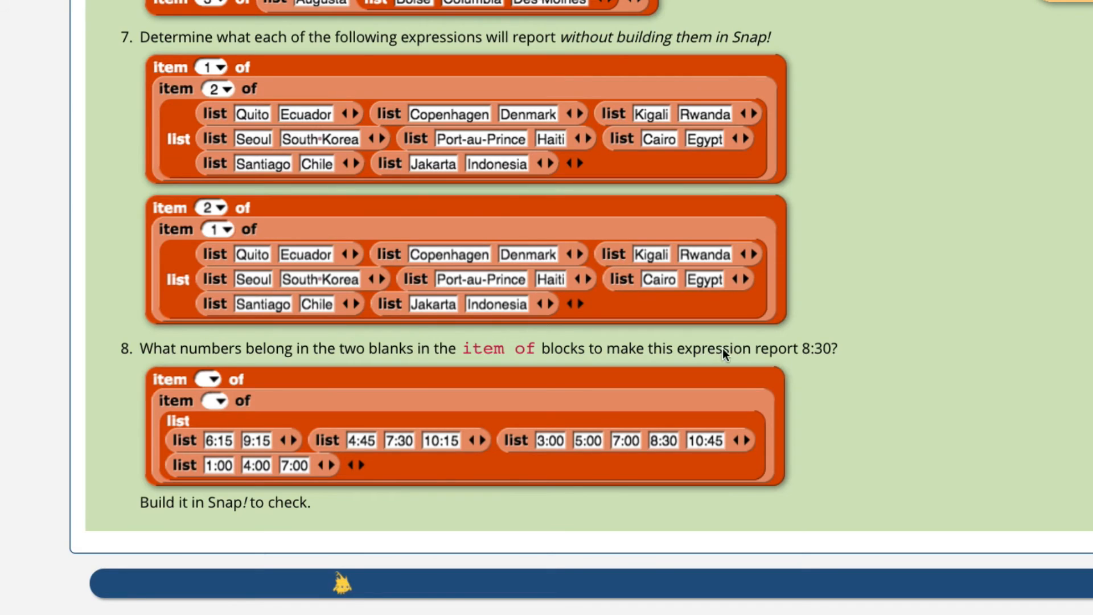
mouse_move(840, 361)
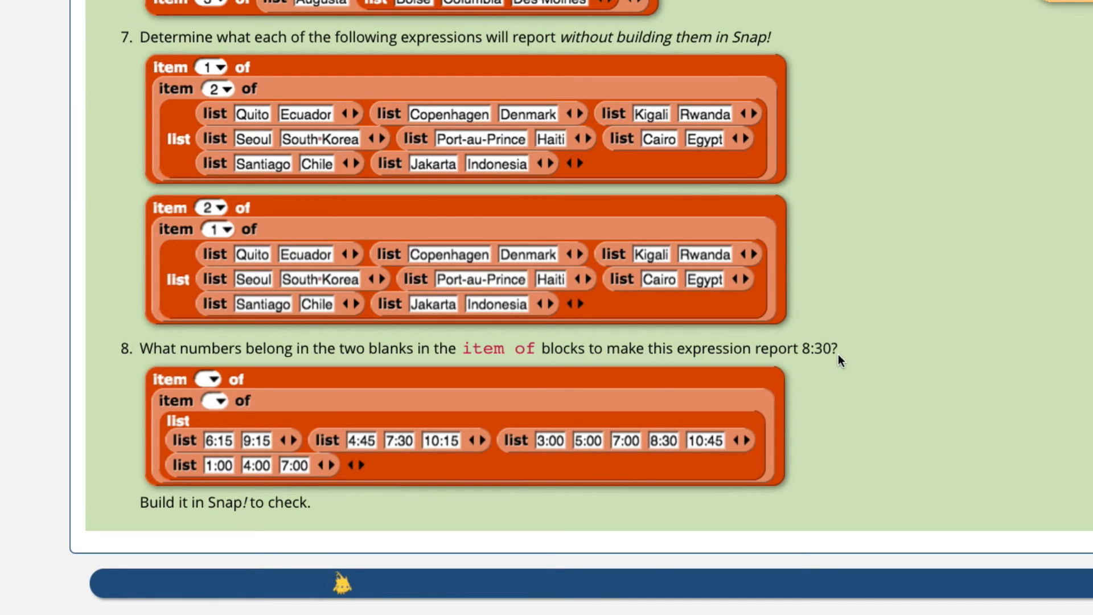
mouse_move(406, 468)
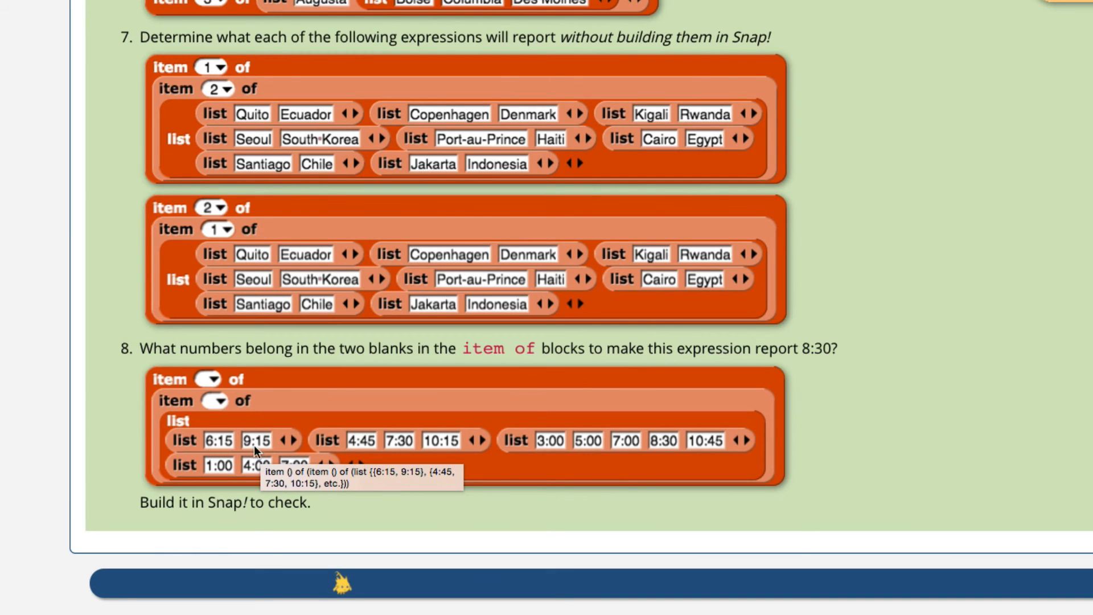
mouse_move(666, 456)
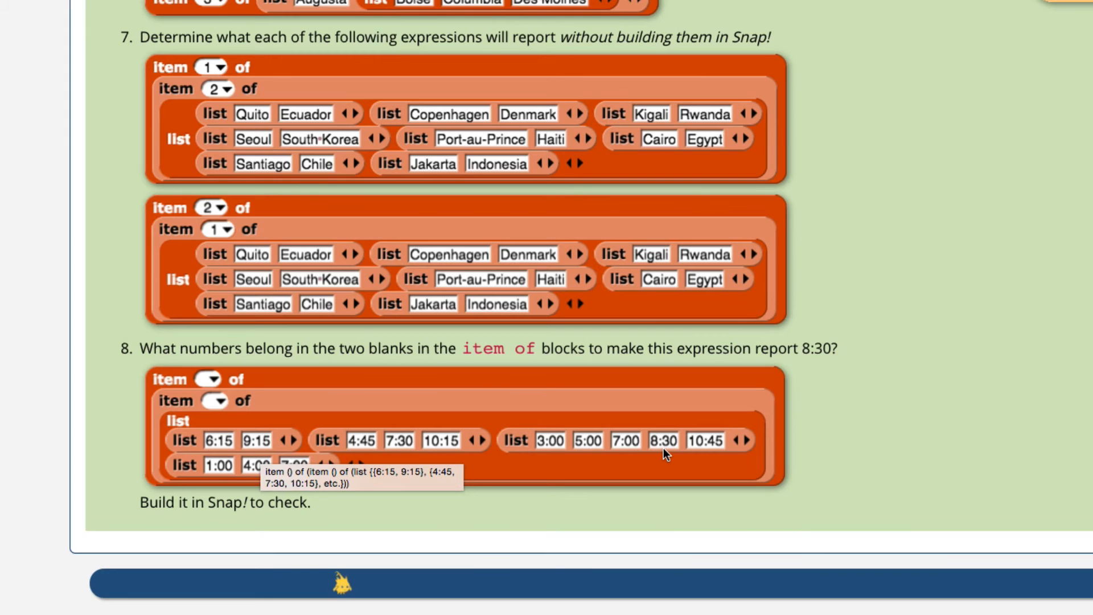
mouse_move(296, 421)
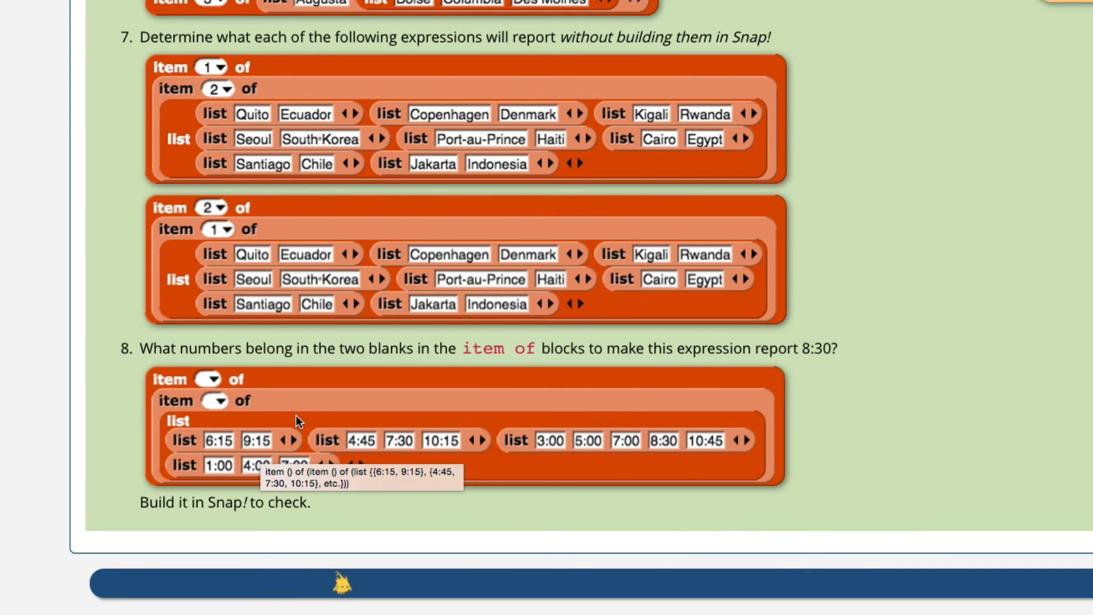
mouse_move(508, 448)
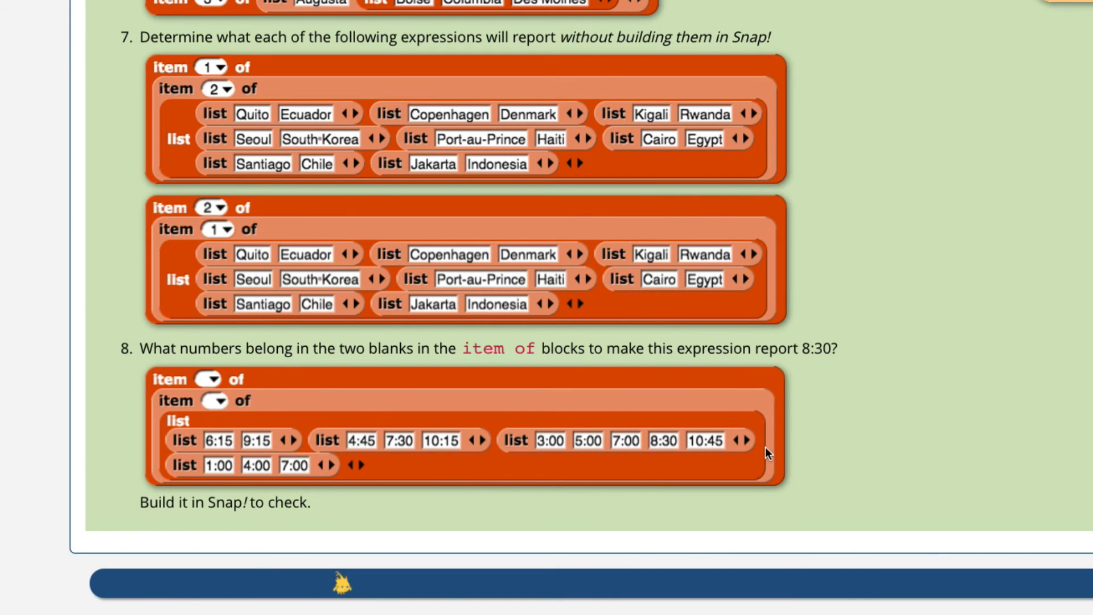
mouse_move(527, 455)
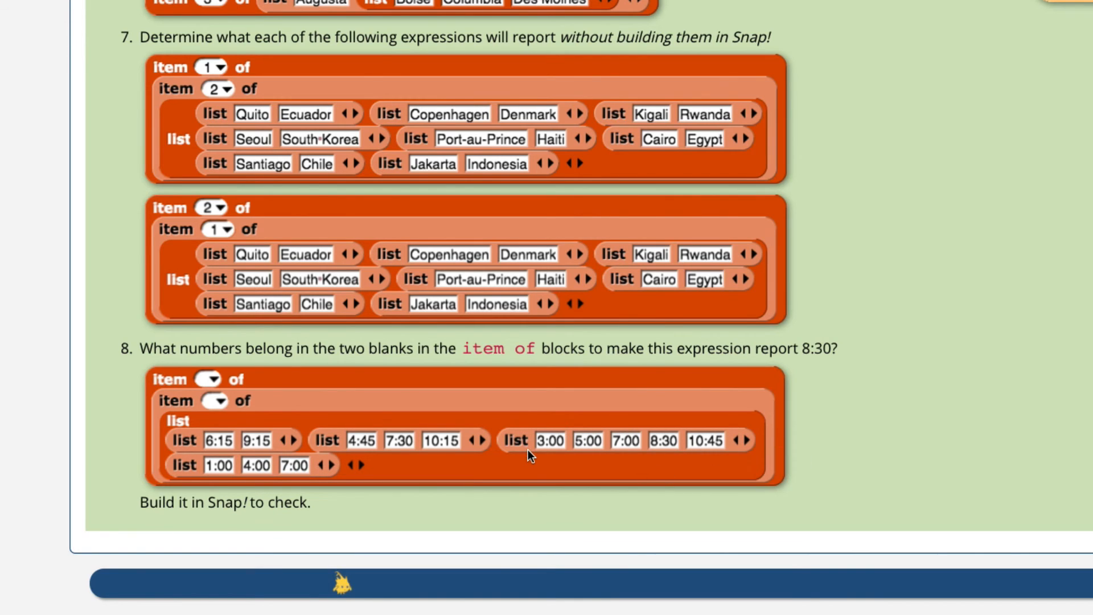
mouse_move(555, 455)
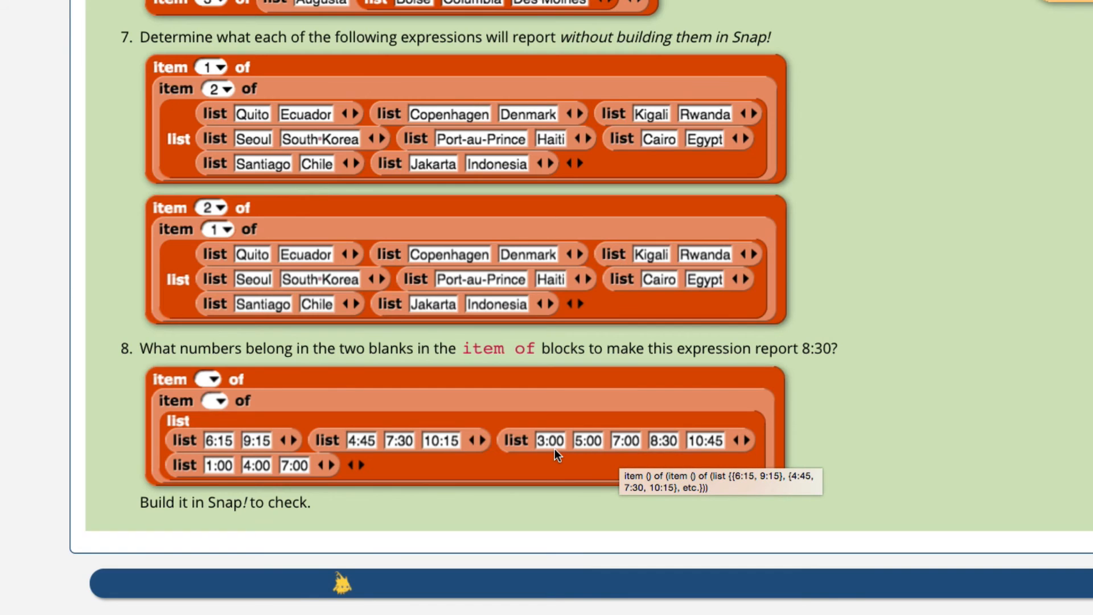
mouse_move(657, 448)
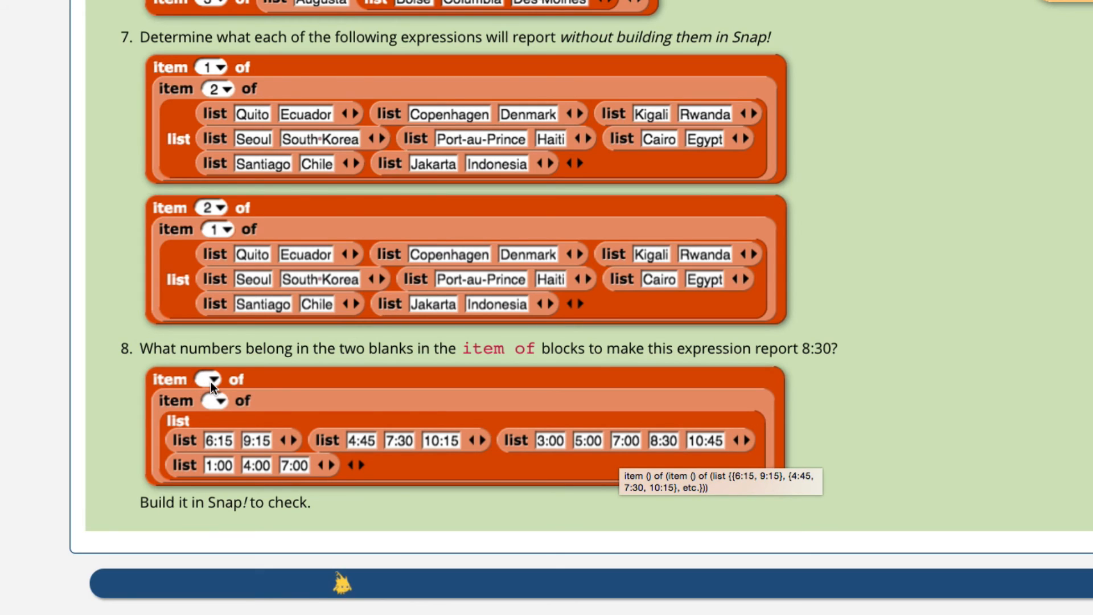
mouse_move(213, 410)
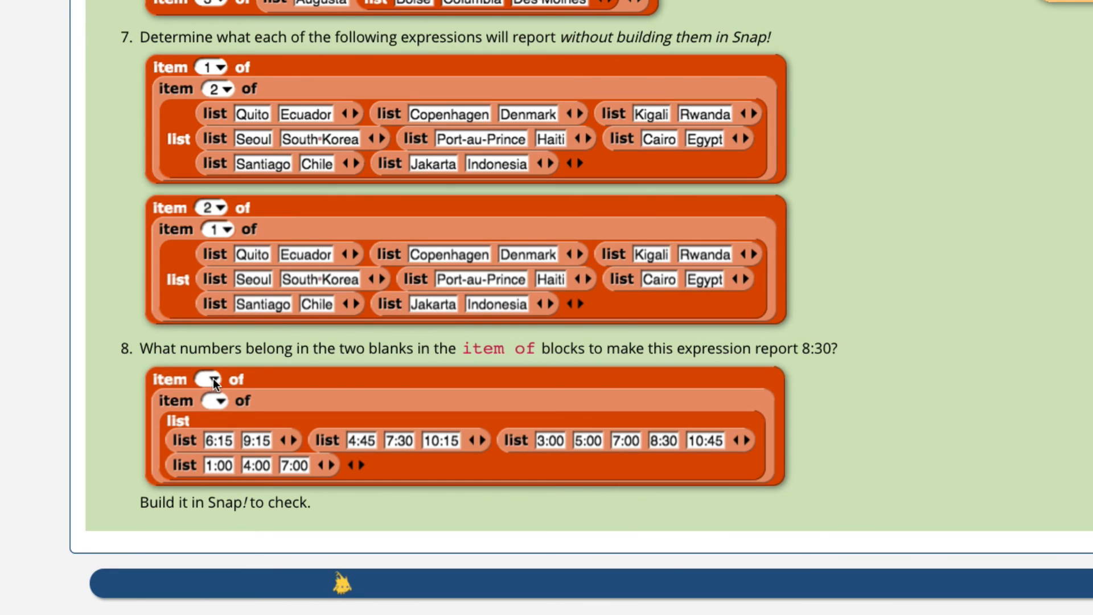
mouse_move(195, 408)
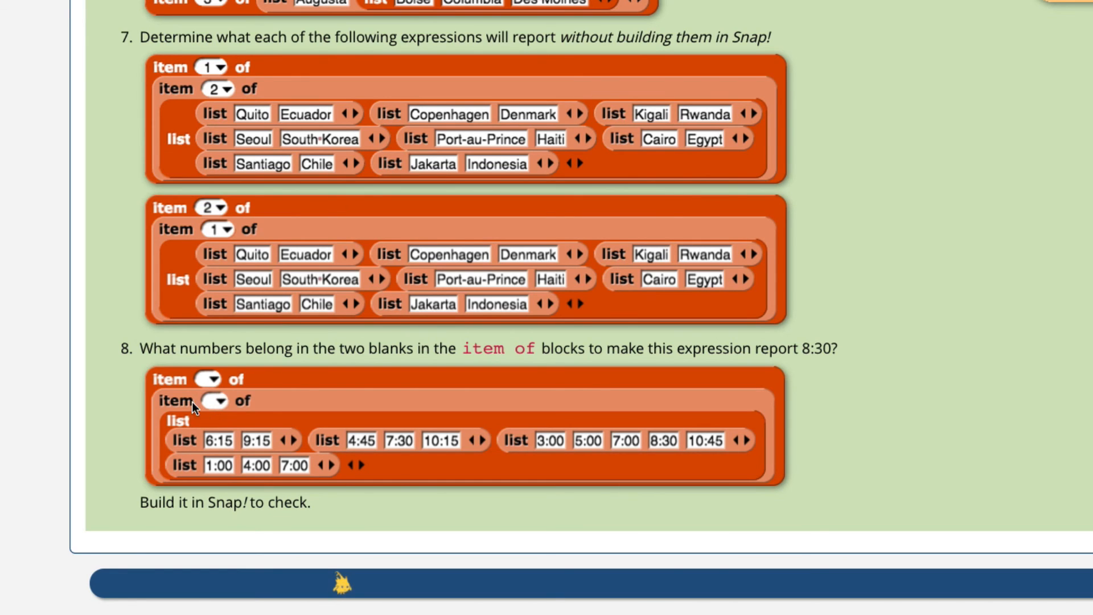